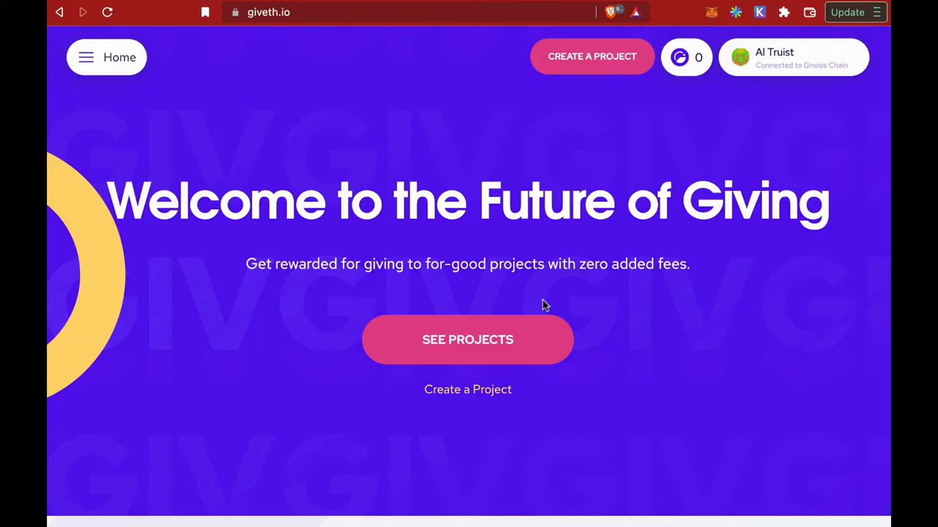
# Switch MetaMask to another account so Giveth shows it connected on Gnosis Chain
pyautogui.click(792, 57)
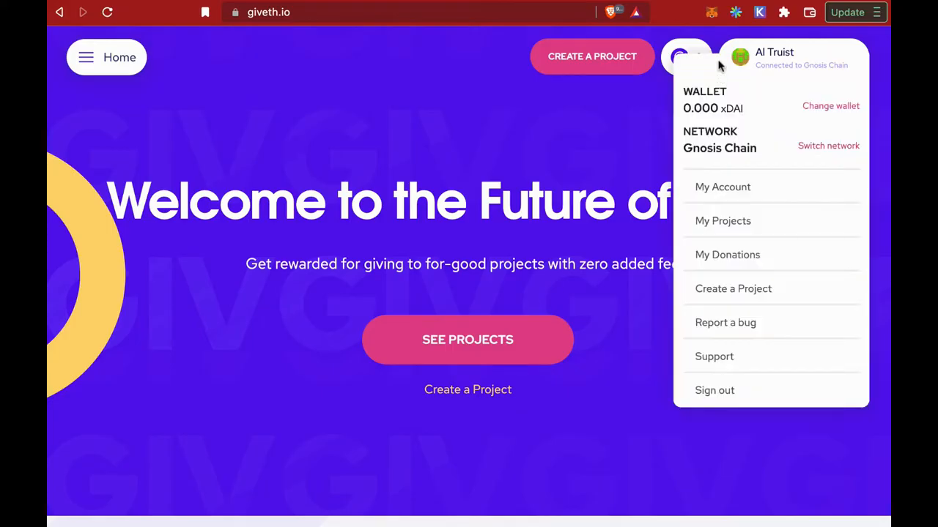
pyautogui.click(711, 13)
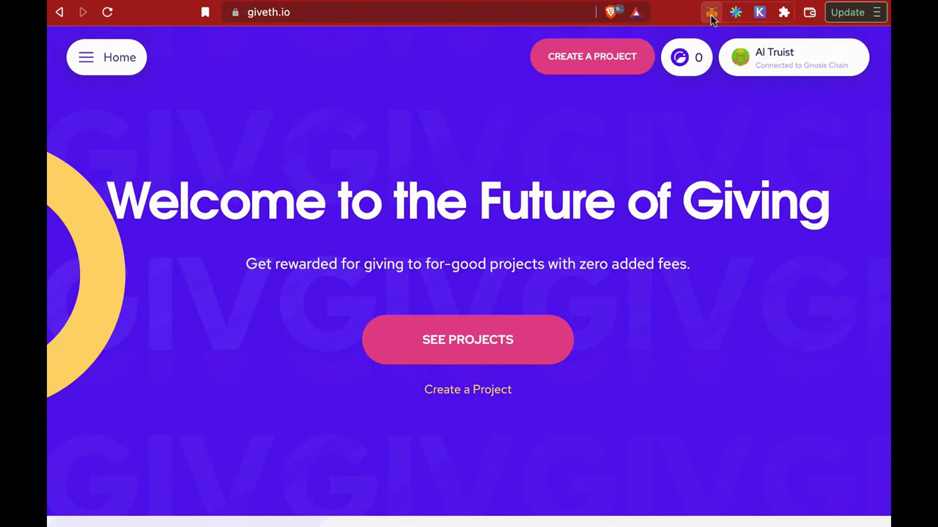
pyautogui.click(711, 12)
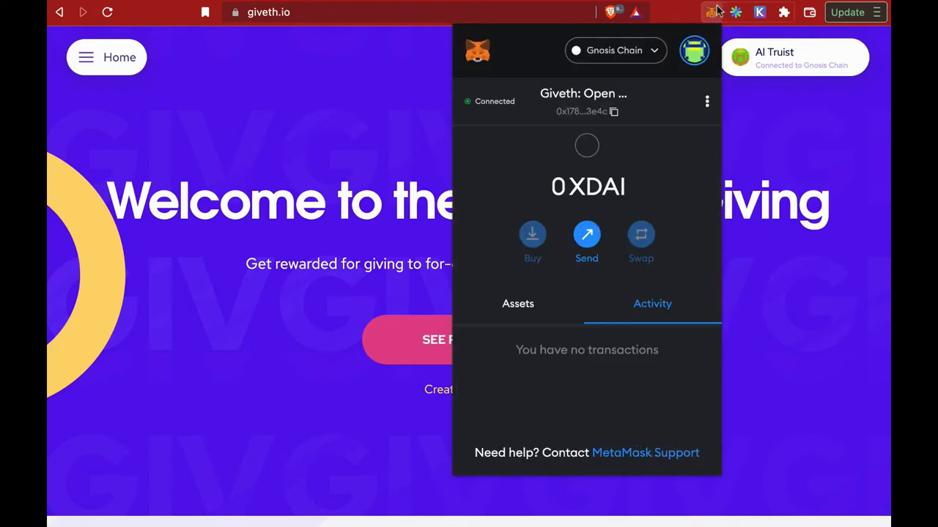
pyautogui.click(613, 111)
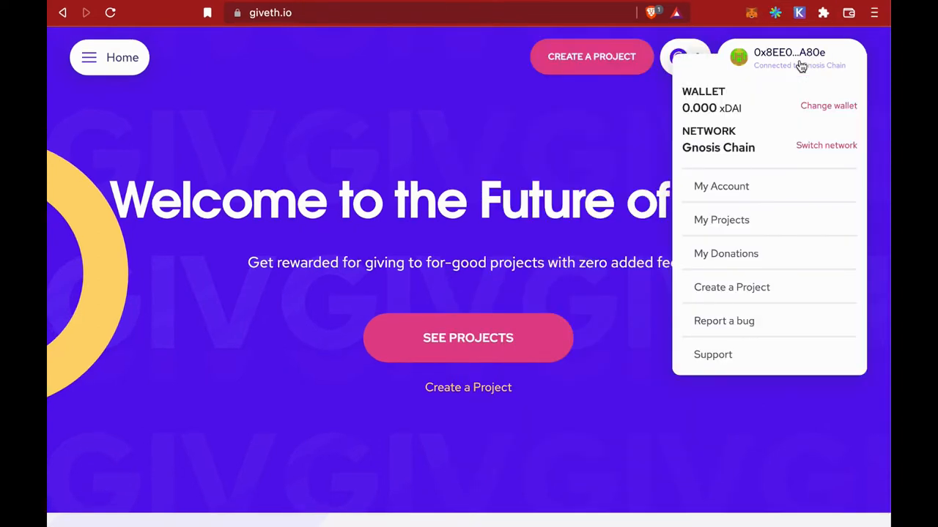
pyautogui.moveTo(693, 210)
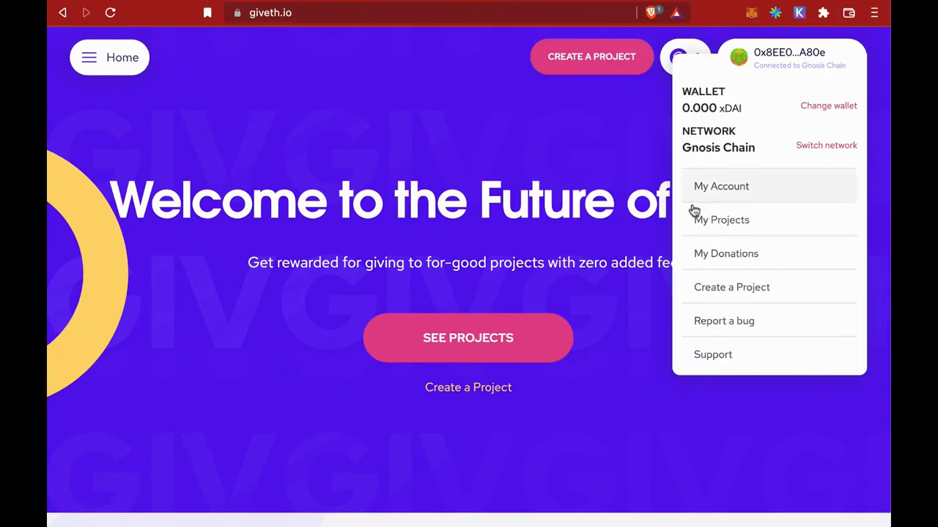
# Go to My Account and approve the wallet sign-in signature request
pyautogui.click(721, 186)
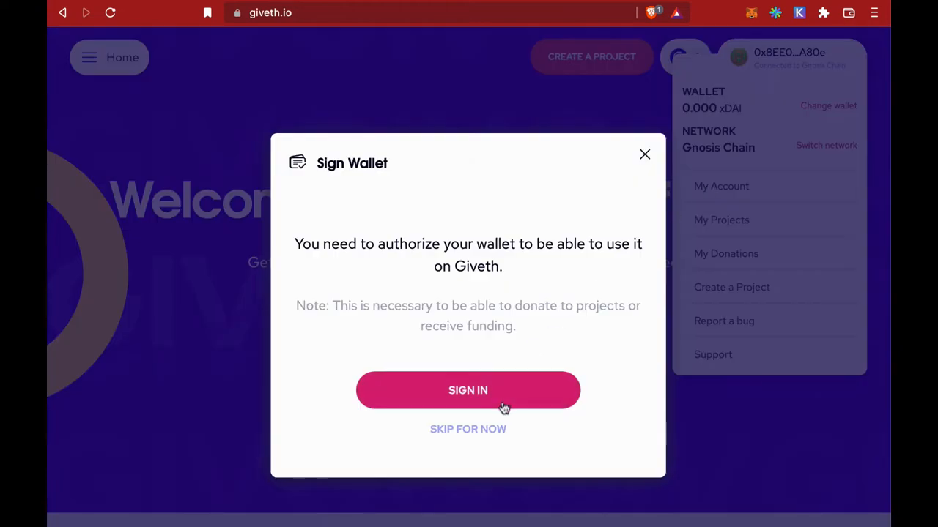
pyautogui.click(467, 390)
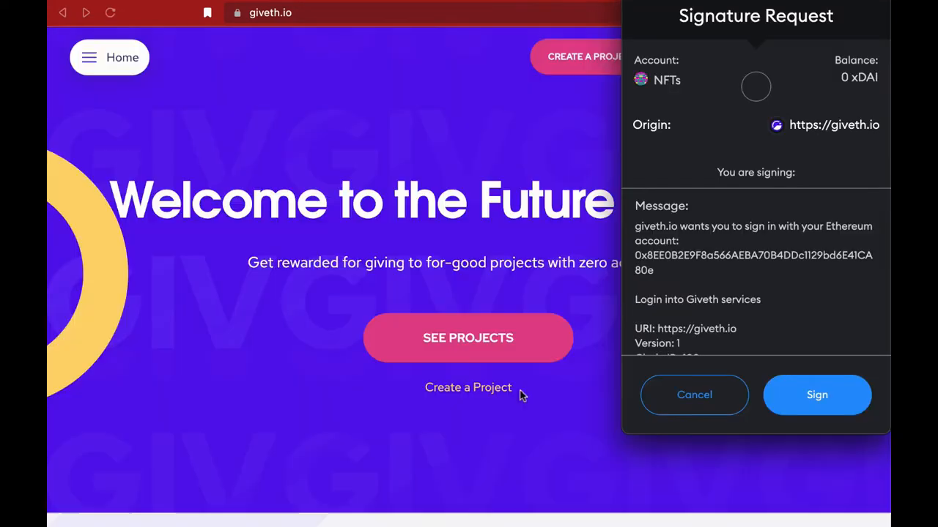
pyautogui.moveTo(817, 395)
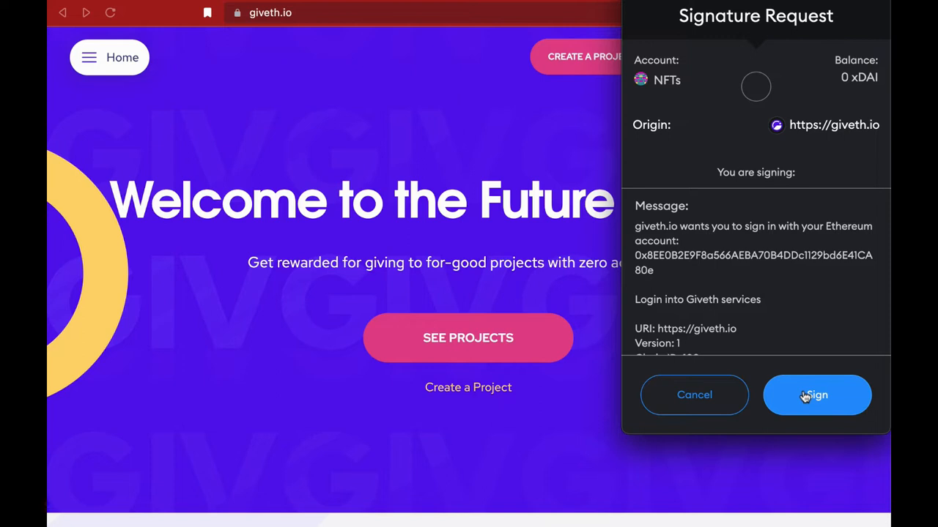
pyautogui.click(816, 395)
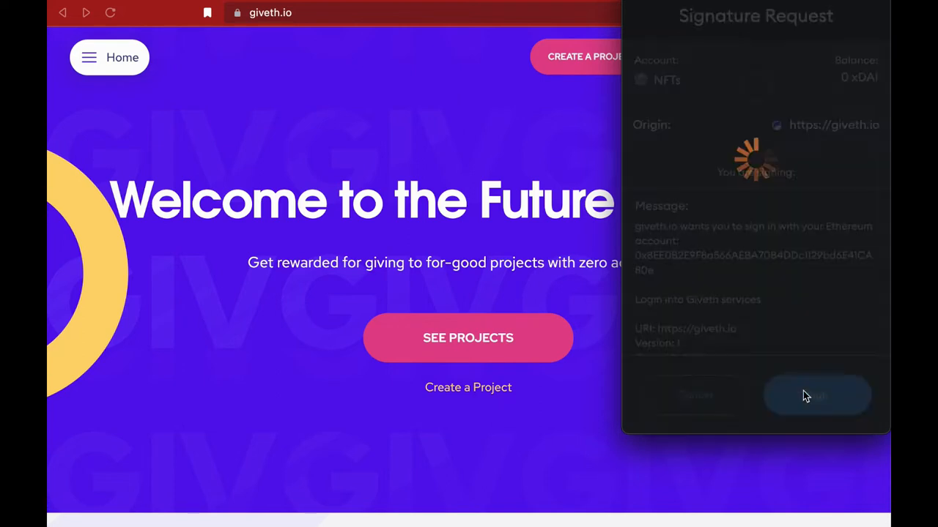
pyautogui.click(816, 396)
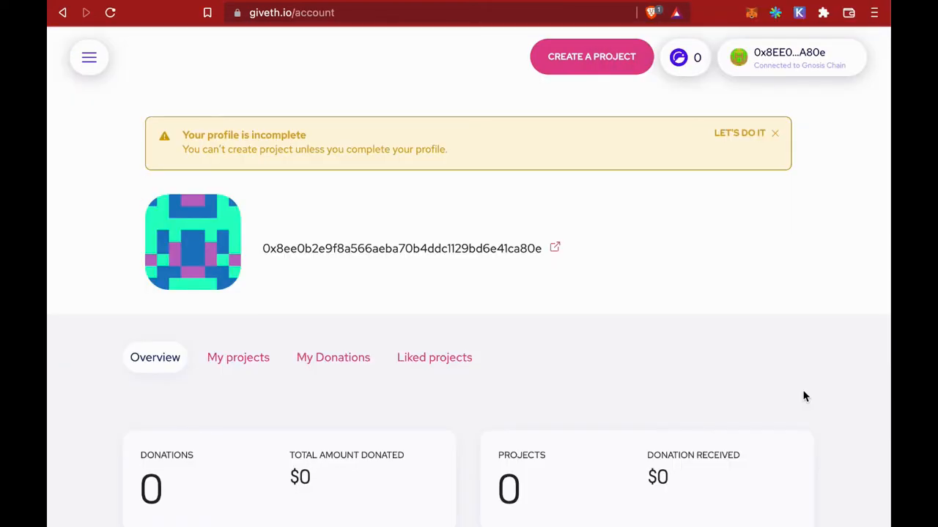
pyautogui.moveTo(793, 229)
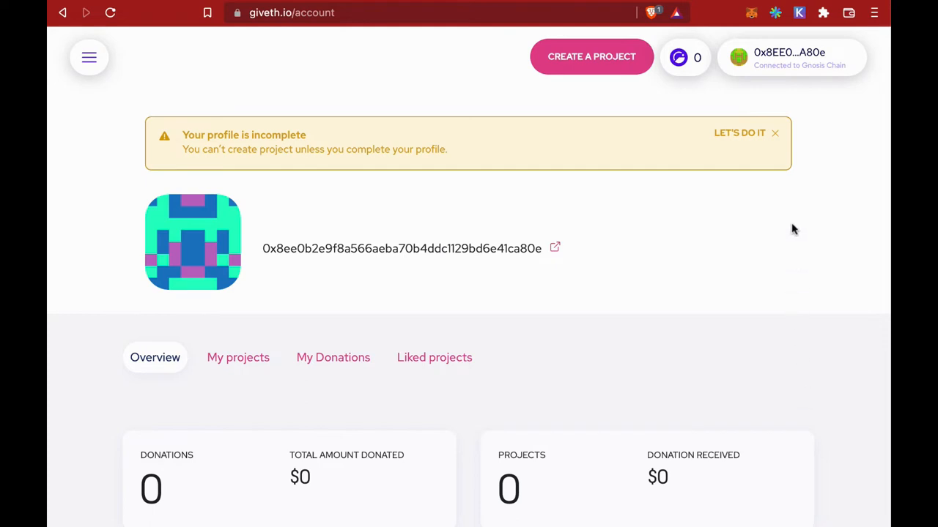
pyautogui.moveTo(751, 139)
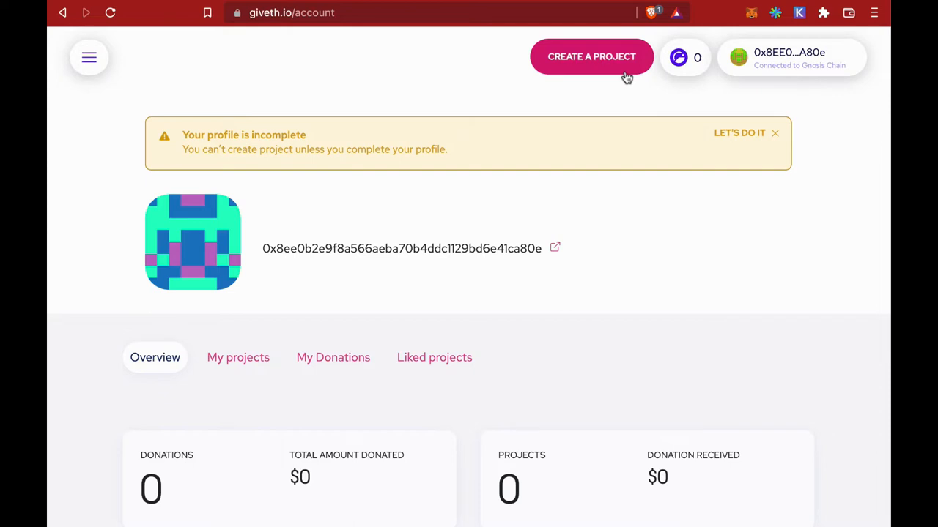
# Choose Create a Project, triggering the Complete your profile prompt
pyautogui.click(591, 56)
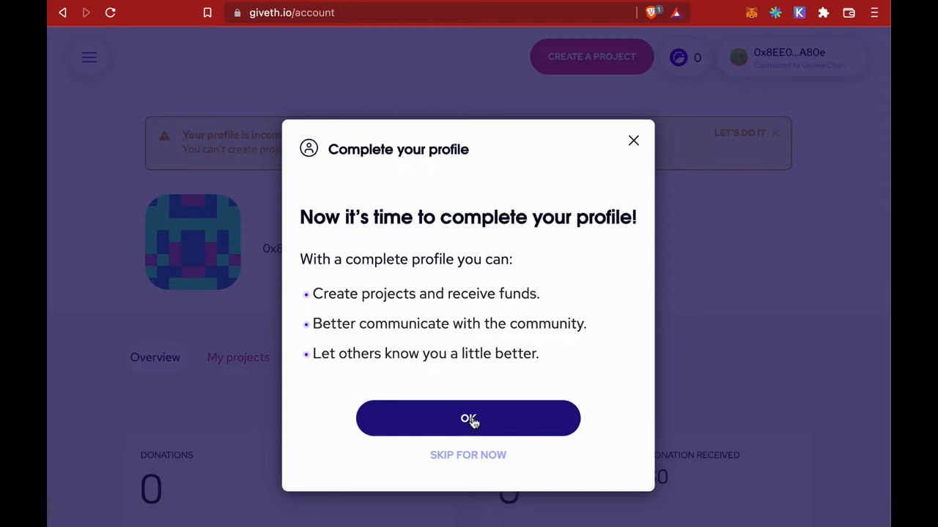
pyautogui.click(468, 418)
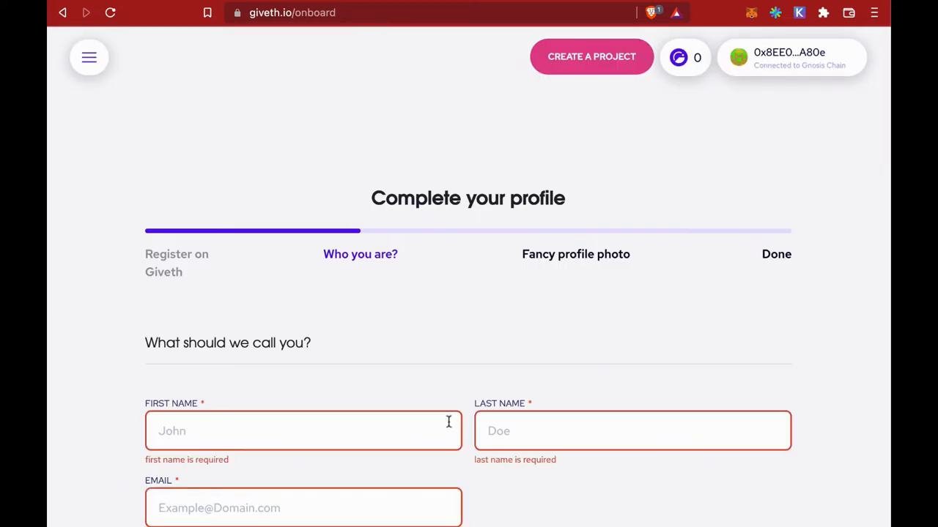
pyautogui.write('Al')
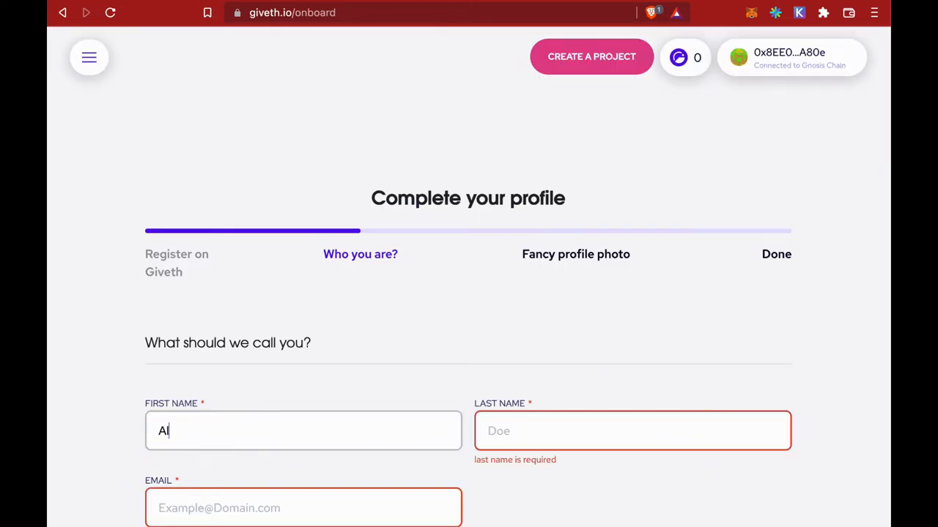
pyautogui.write('Trui')
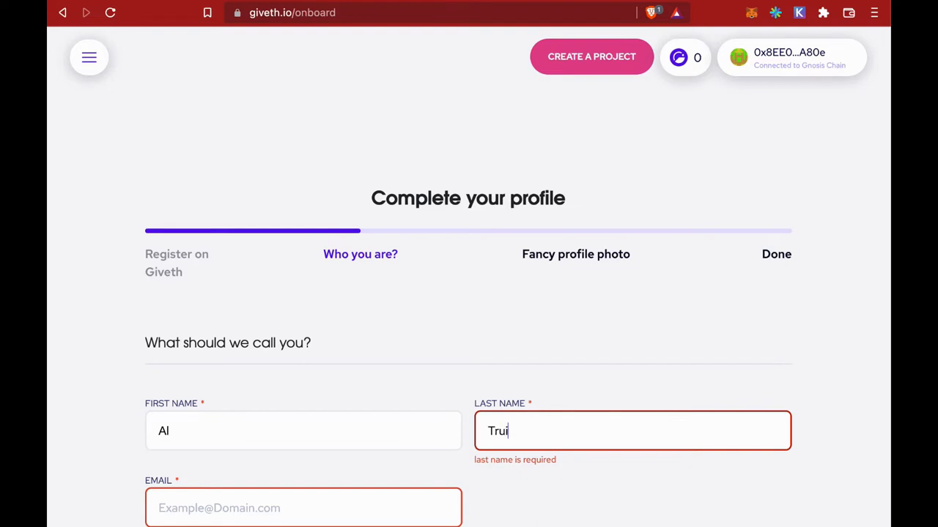
pyautogui.write('st')
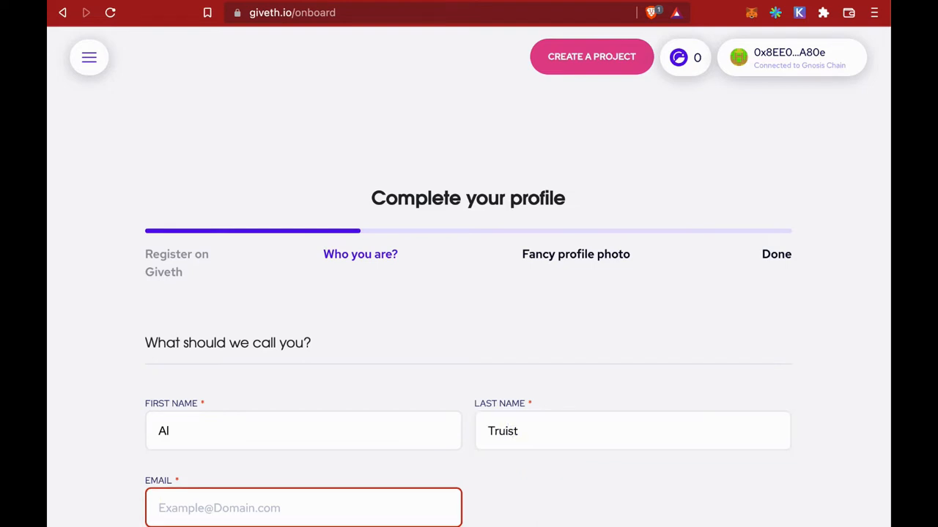
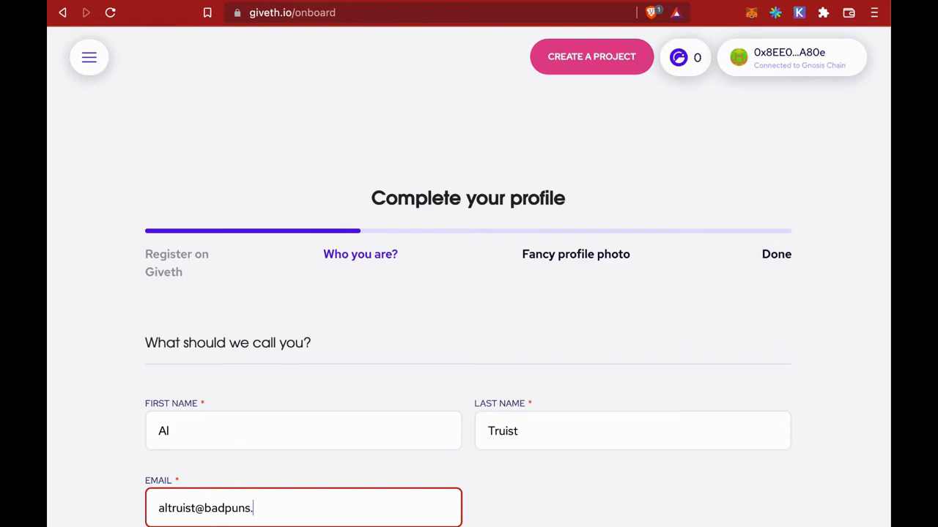
pyautogui.scroll(-3)
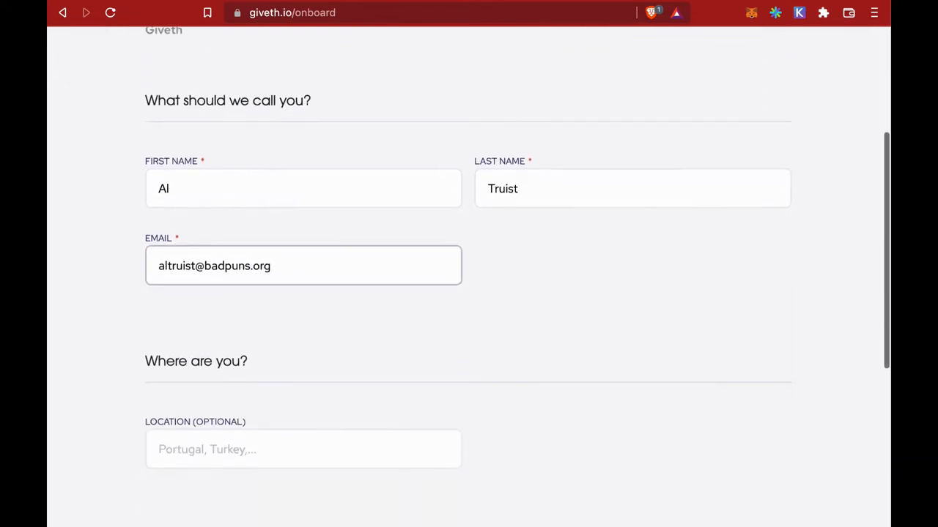
pyautogui.click(303, 394)
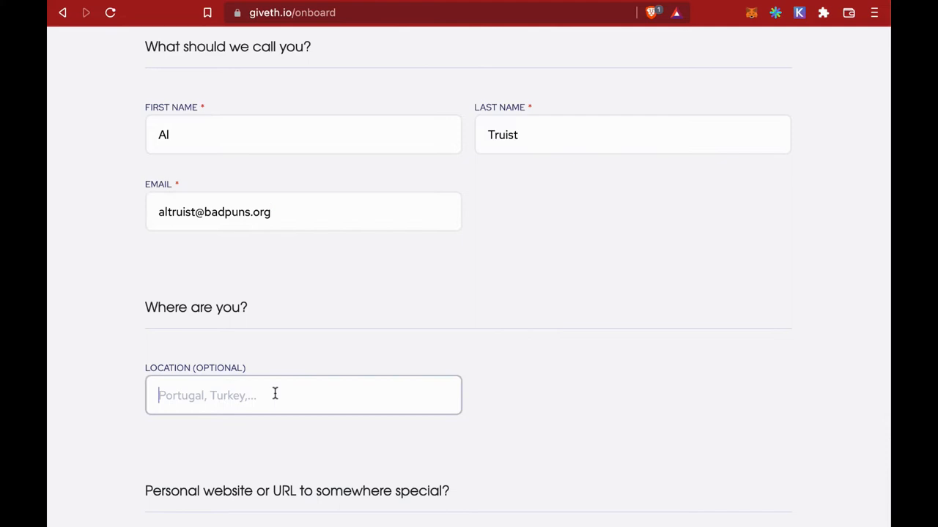
pyautogui.scroll(-3)
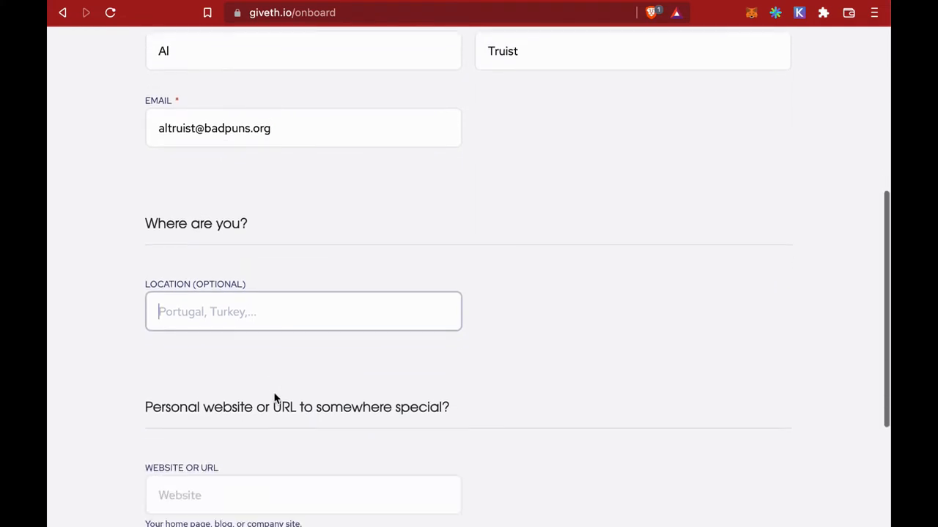
pyautogui.scroll(-3)
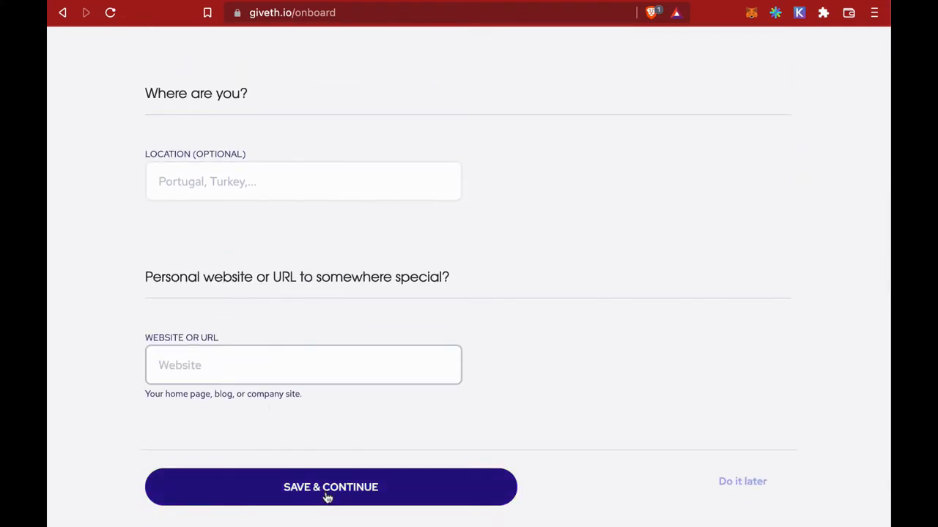
pyautogui.click(331, 487)
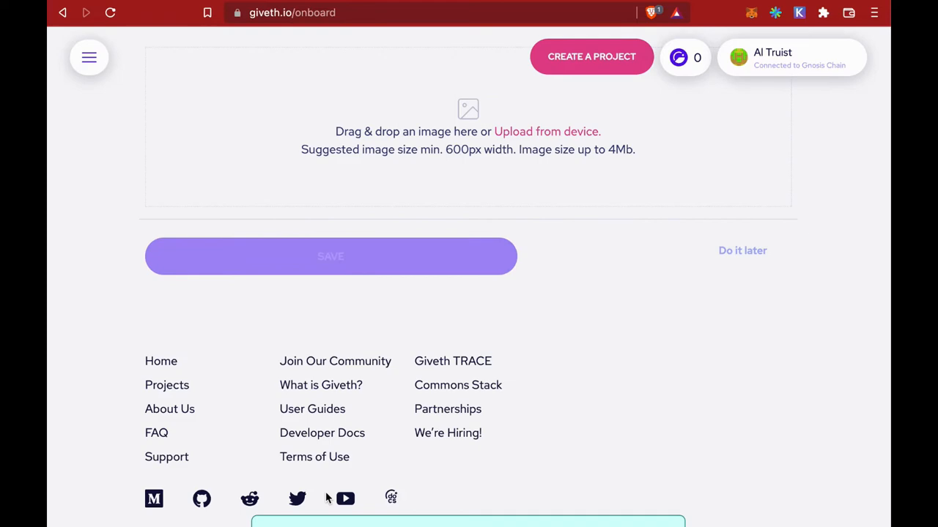
# Choose New project from the Create a project card on the Well done! page
pyautogui.scroll(3)
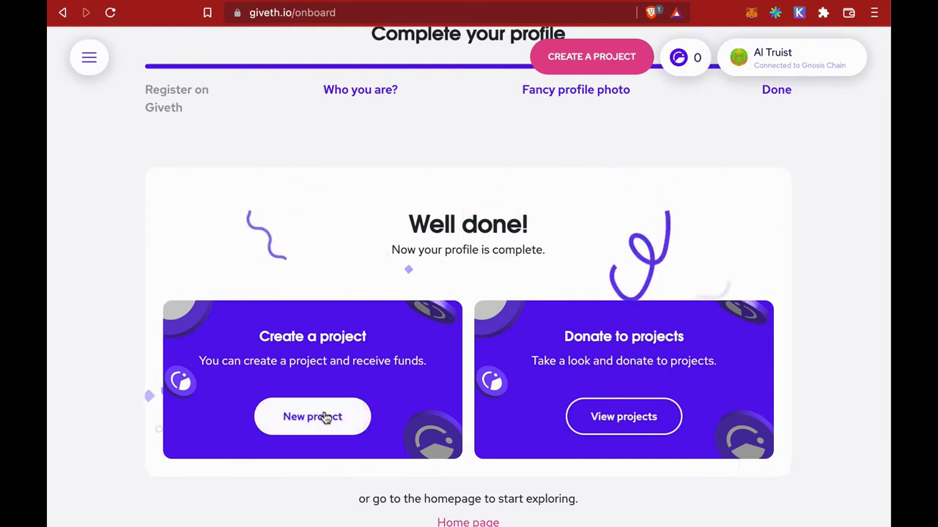
pyautogui.click(312, 416)
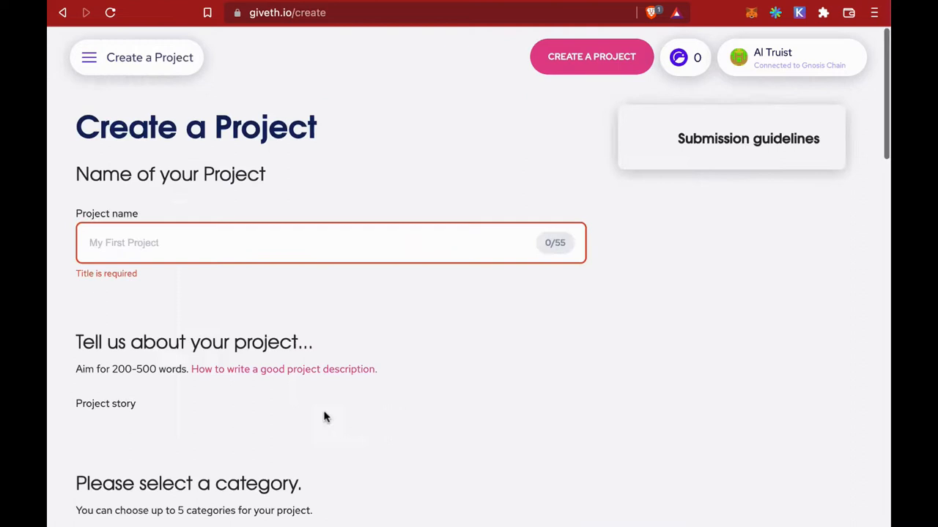
pyautogui.click(748, 139)
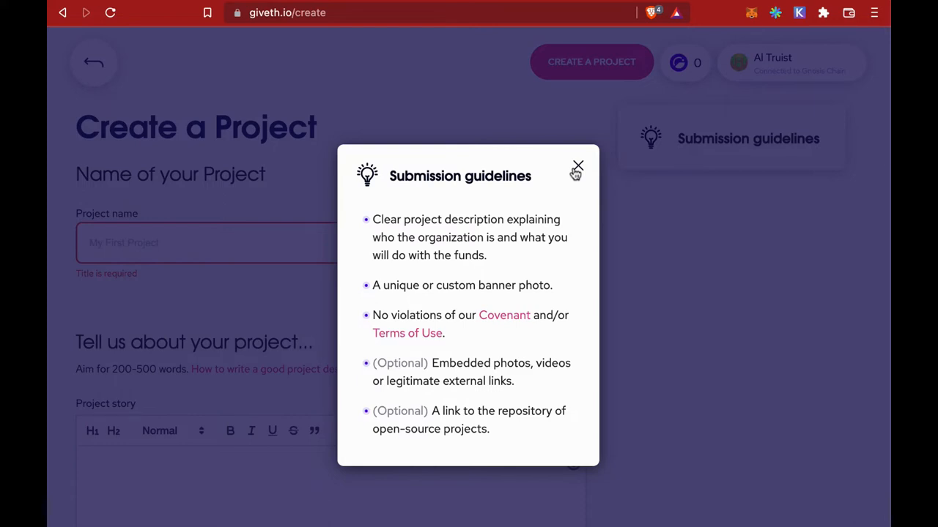
pyautogui.click(577, 167)
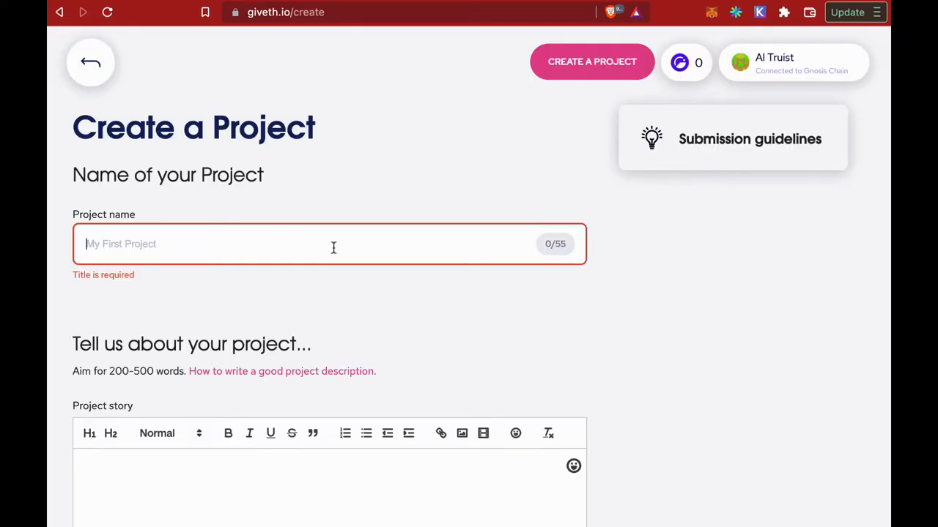
# Enter the project name OpenBeta and briefly view the submission guidelines
pyautogui.write('Ope')
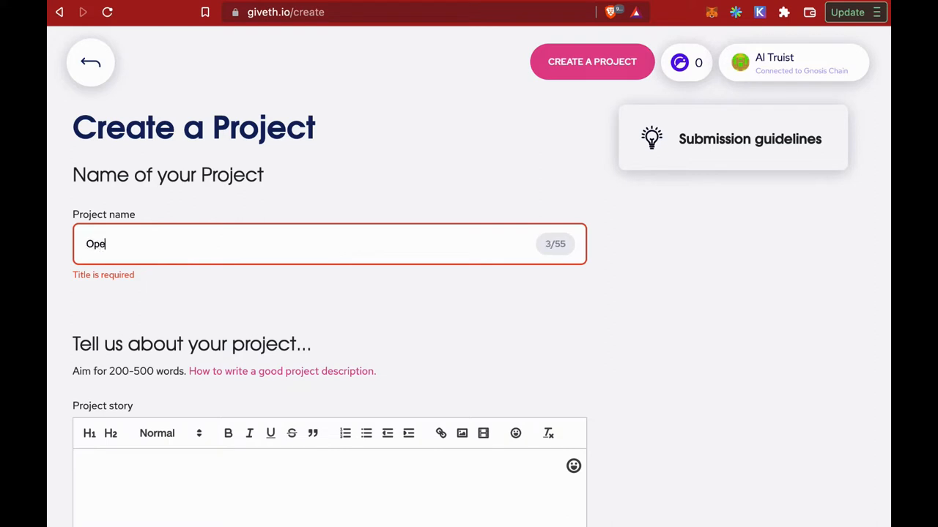
pyautogui.write('nBeta')
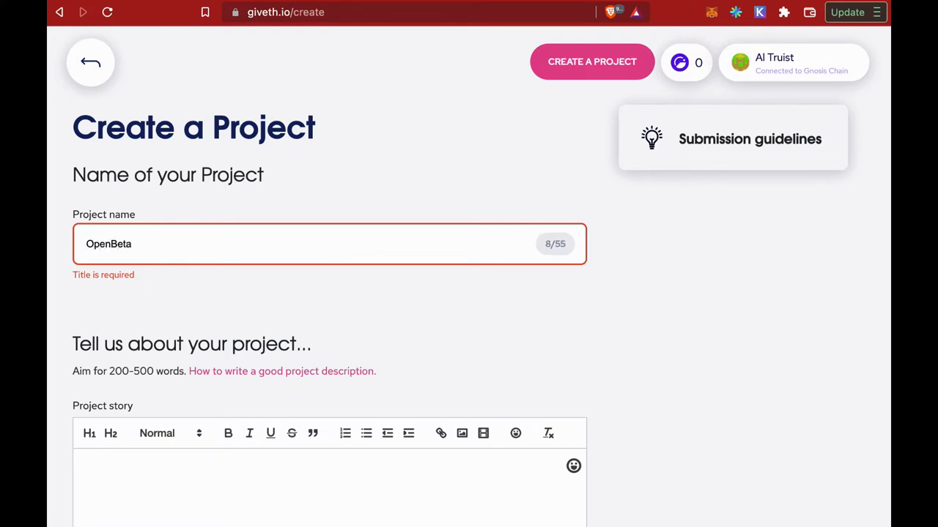
pyautogui.scroll(-3)
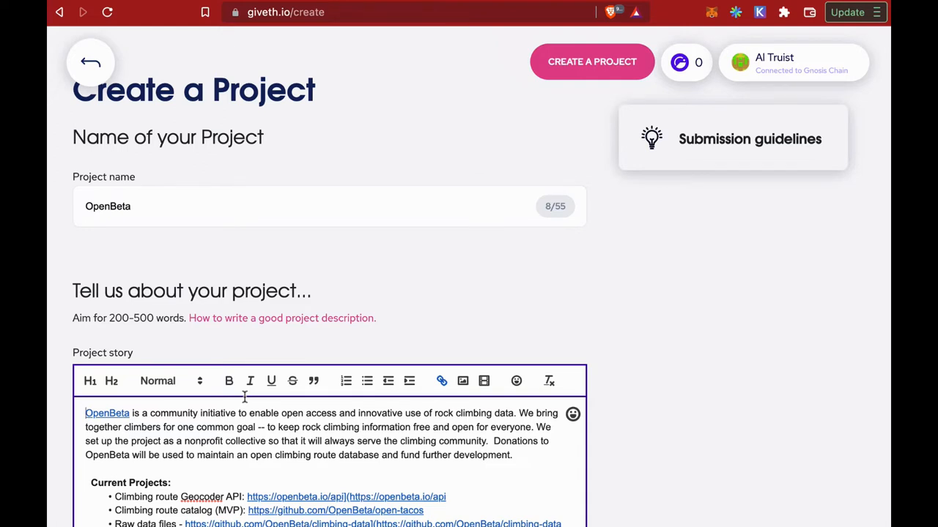
pyautogui.moveTo(727, 153)
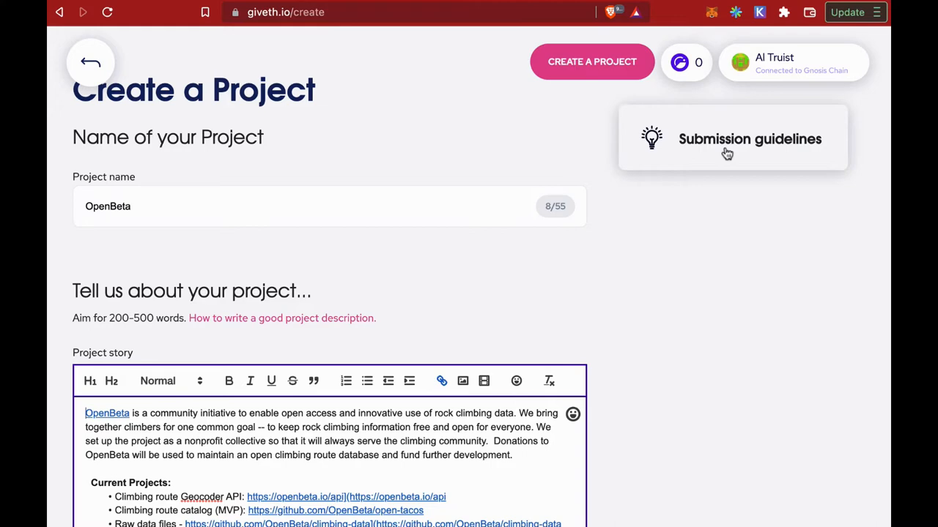
pyautogui.click(749, 139)
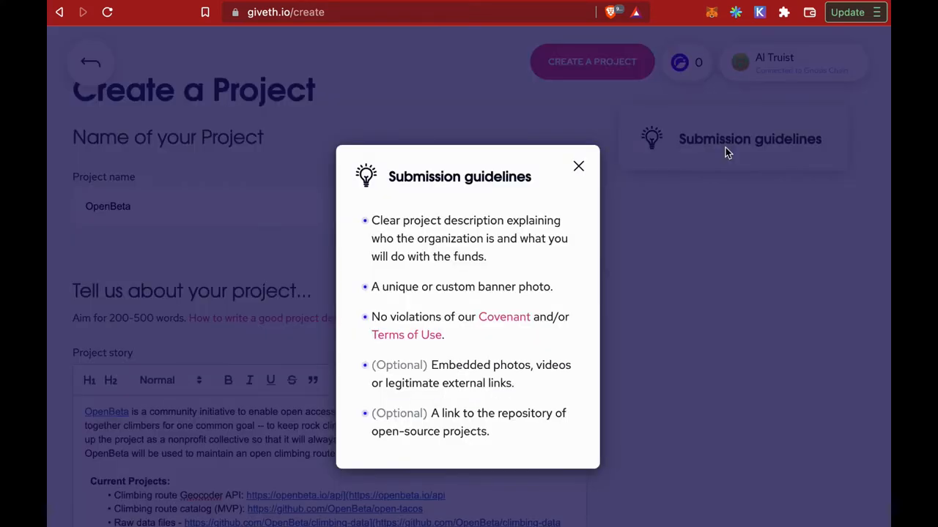
pyautogui.click(578, 166)
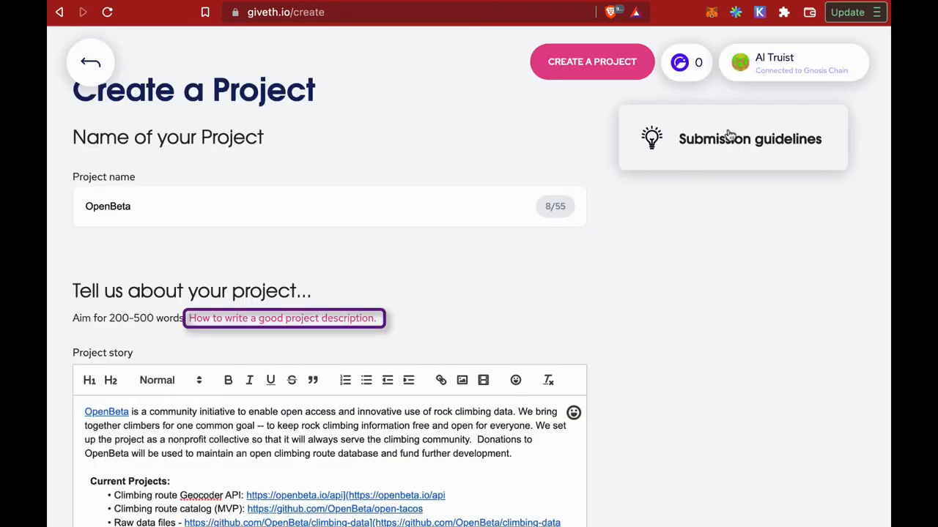
# Tick the Non-profit, Technology and Other category checkboxes
pyautogui.scroll(-3)
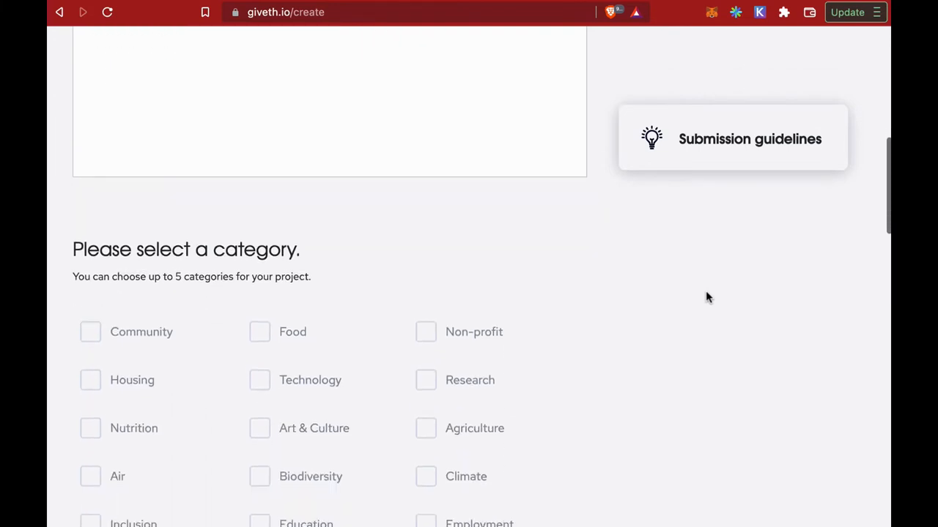
pyautogui.scroll(-3)
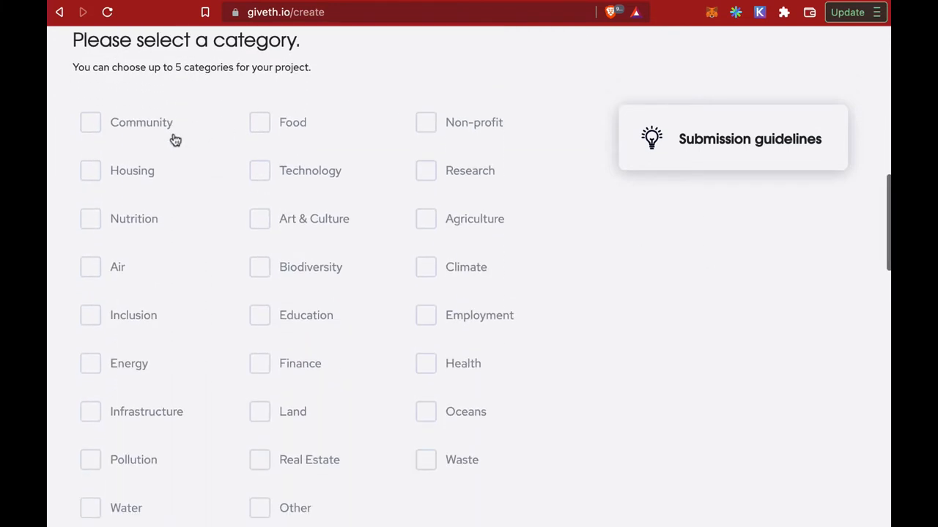
pyautogui.moveTo(394, 122)
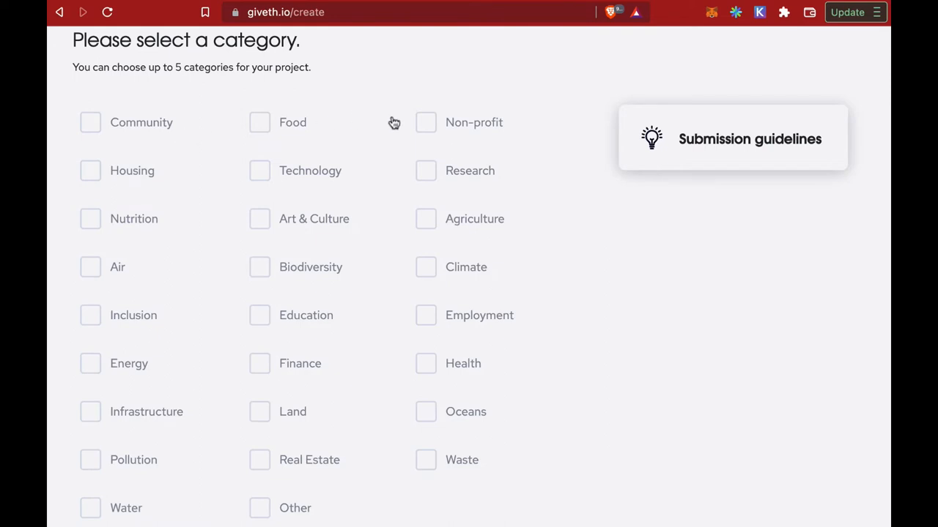
pyautogui.click(426, 122)
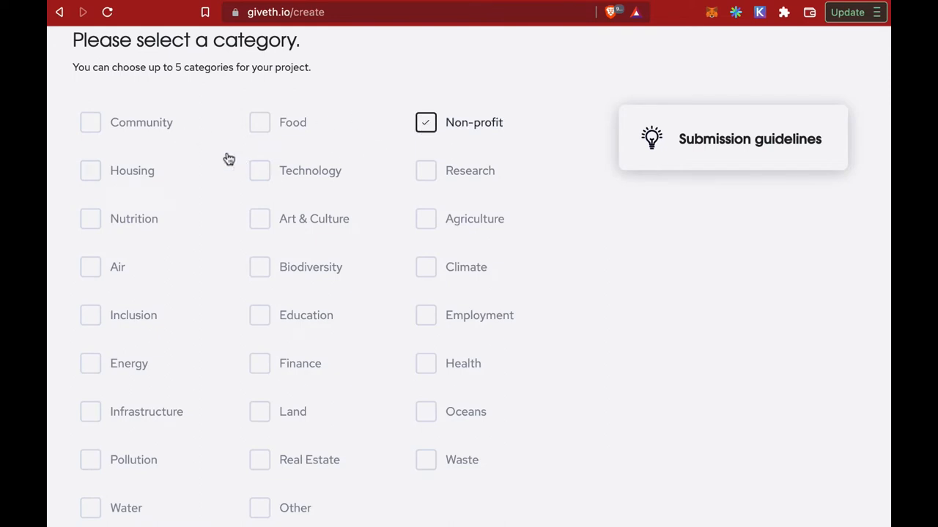
pyautogui.moveTo(162, 387)
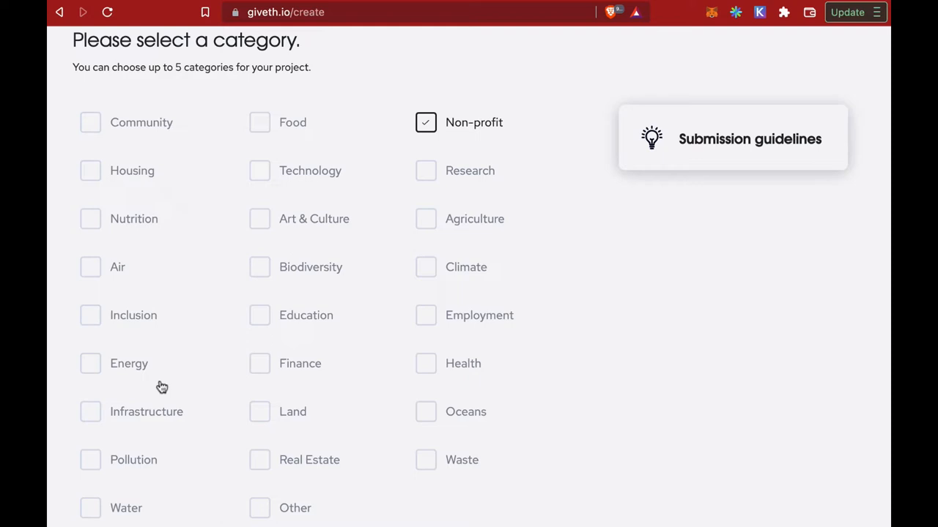
pyautogui.moveTo(145, 281)
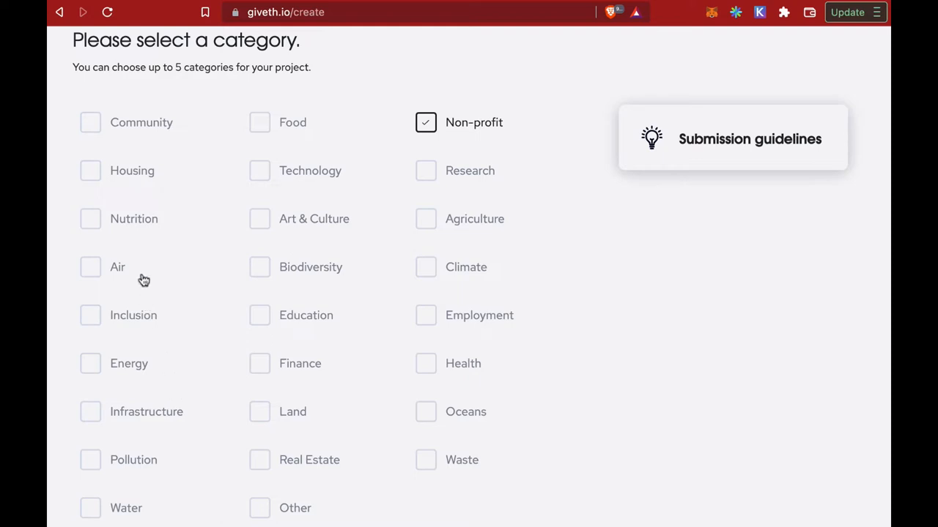
pyautogui.click(259, 171)
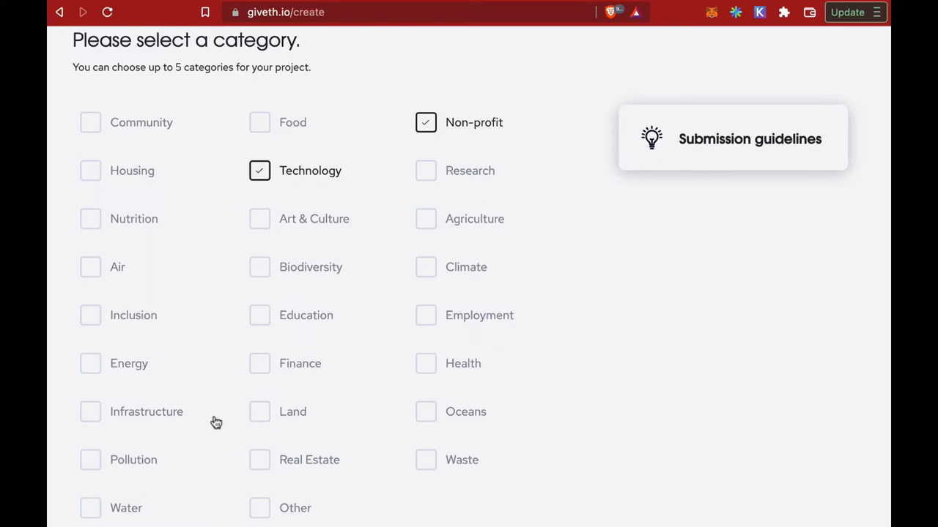
pyautogui.moveTo(264, 512)
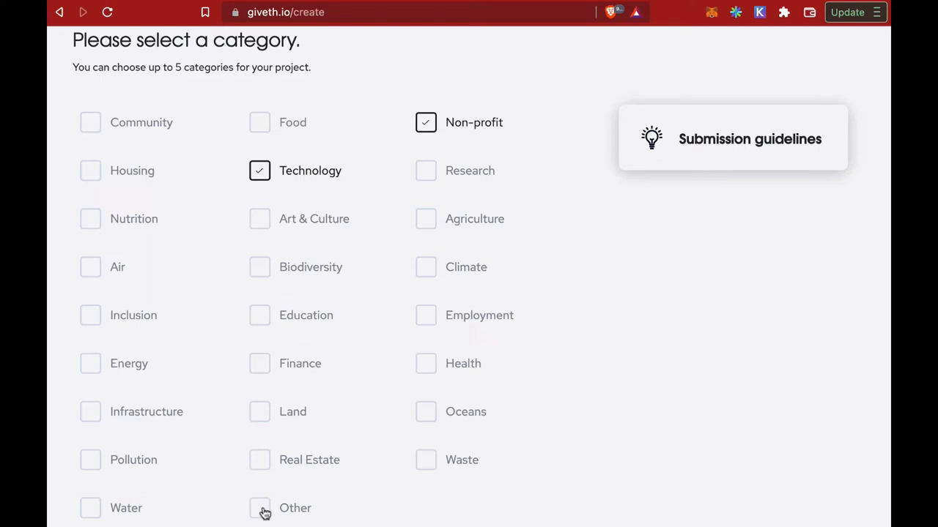
pyautogui.click(259, 507)
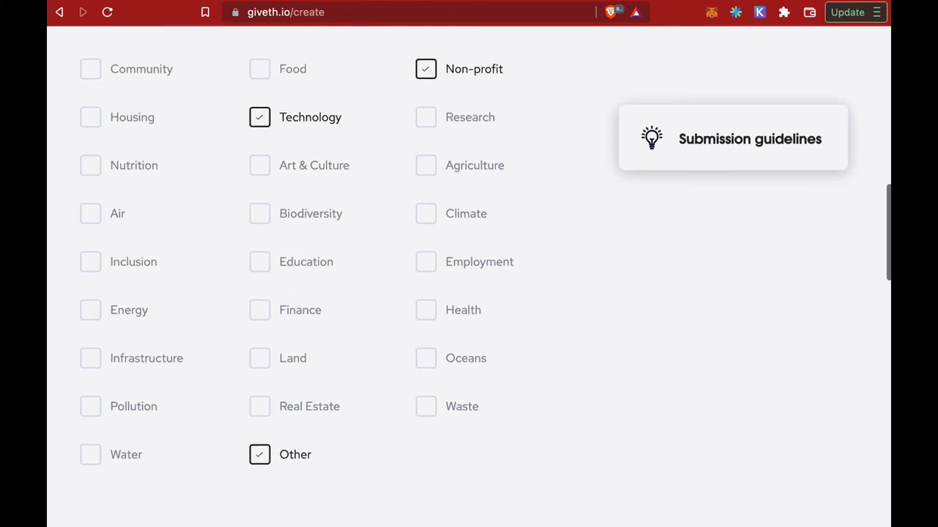
# Tick 'This project has a global impact' in the location section
pyautogui.scroll(-3)
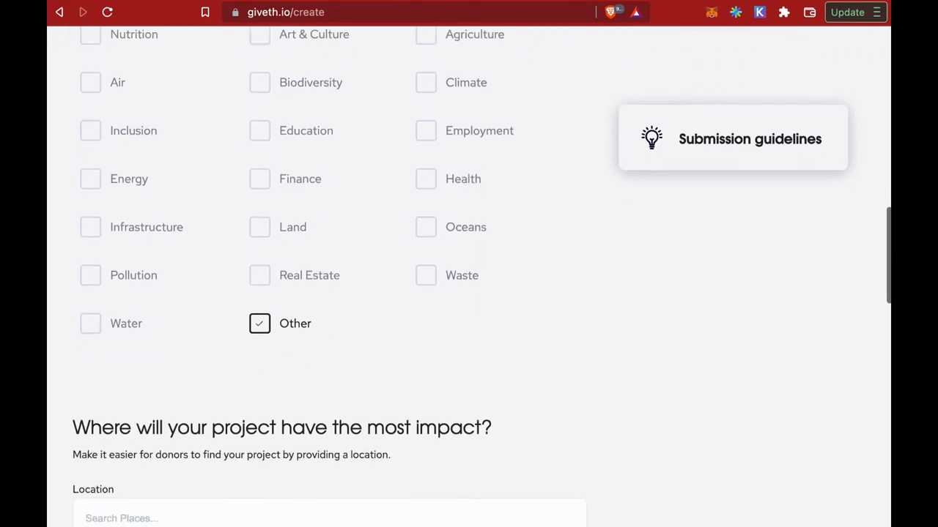
pyautogui.scroll(-3)
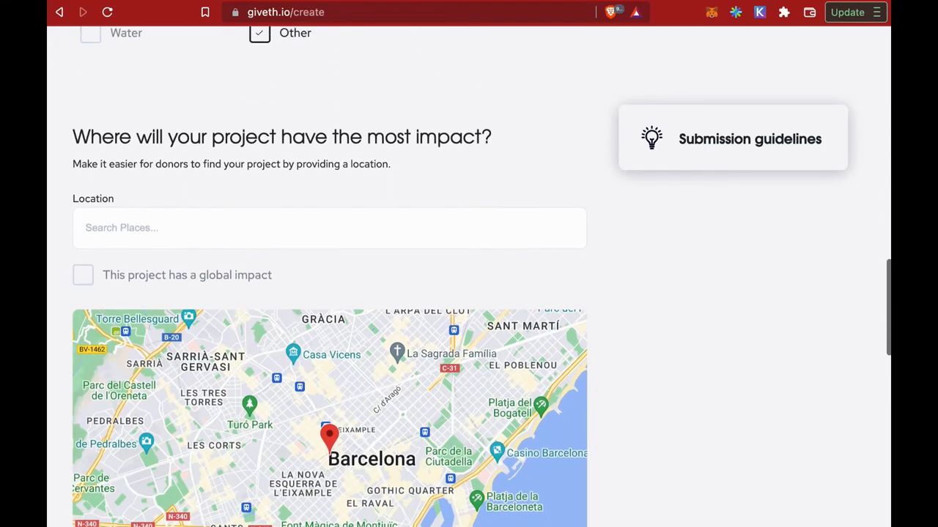
pyautogui.scroll(-3)
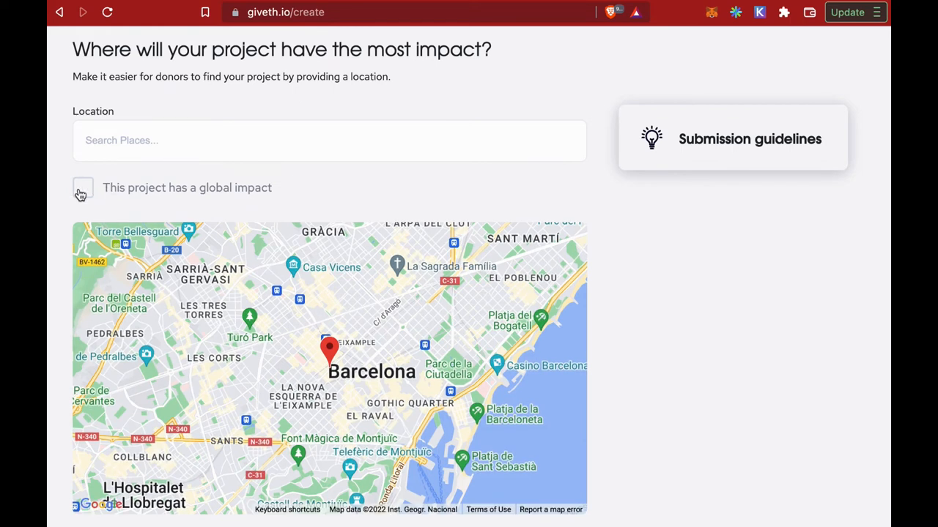
pyautogui.click(83, 188)
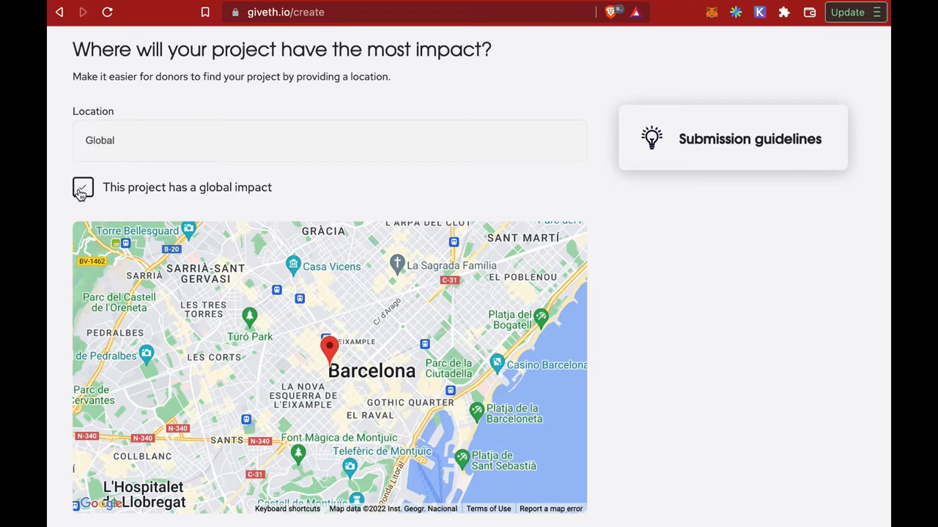
# Upload the OpenBeta canyon banner as the project cover image
pyautogui.scroll(-3)
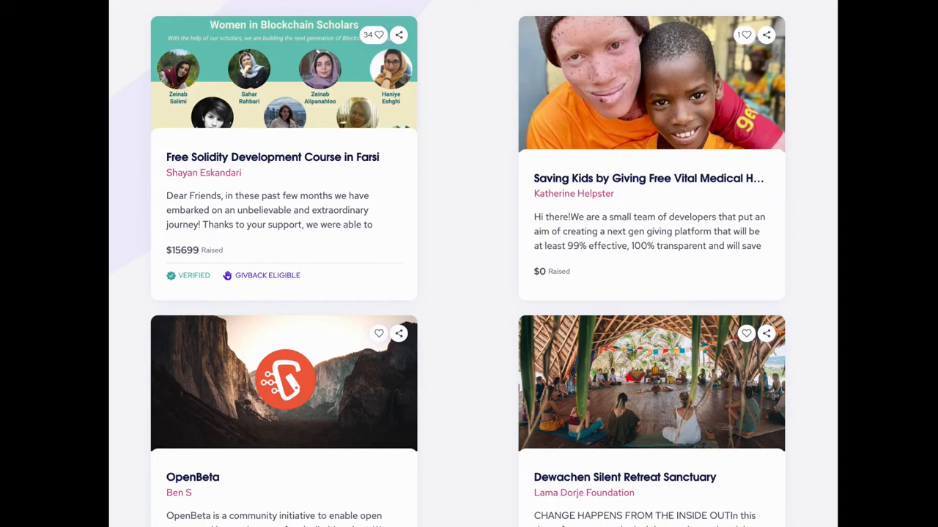
pyautogui.click(283, 382)
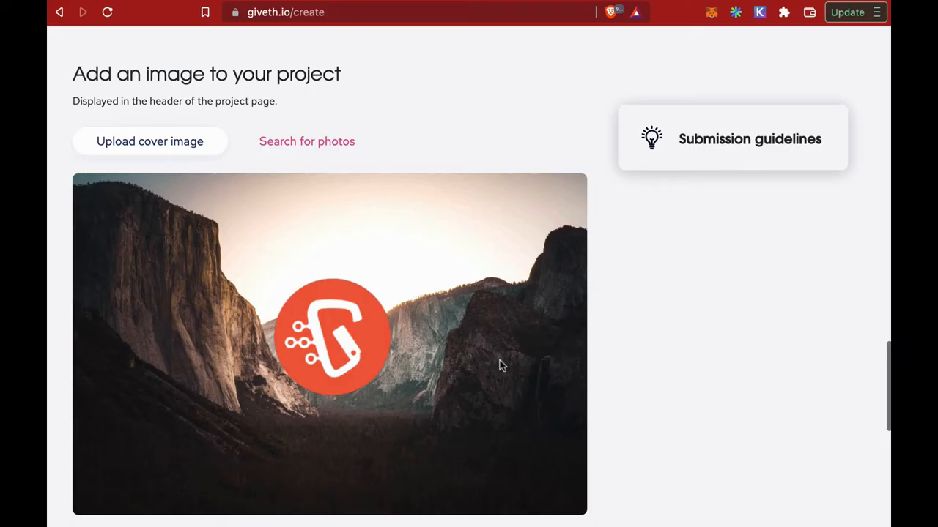
# Use 'Change address' under Receiving funds to empty the receiving address field
pyautogui.scroll(-3)
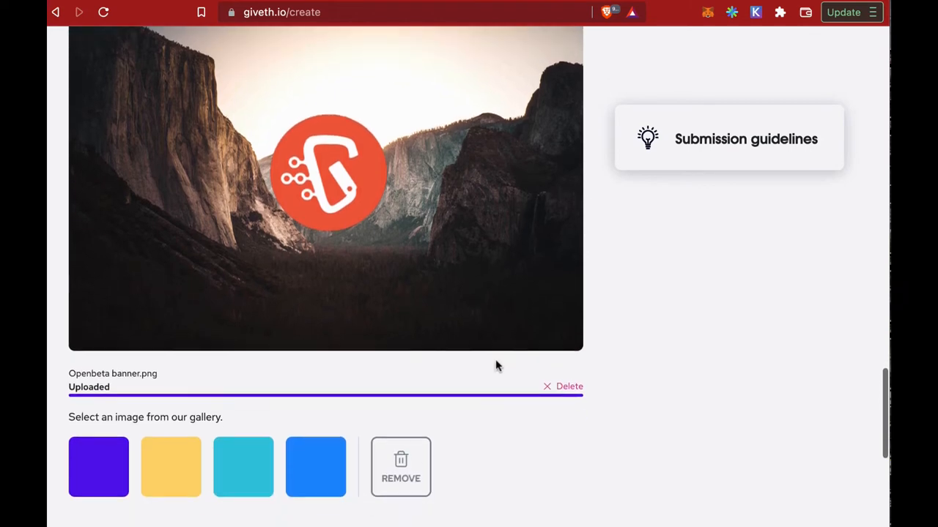
pyautogui.scroll(-3)
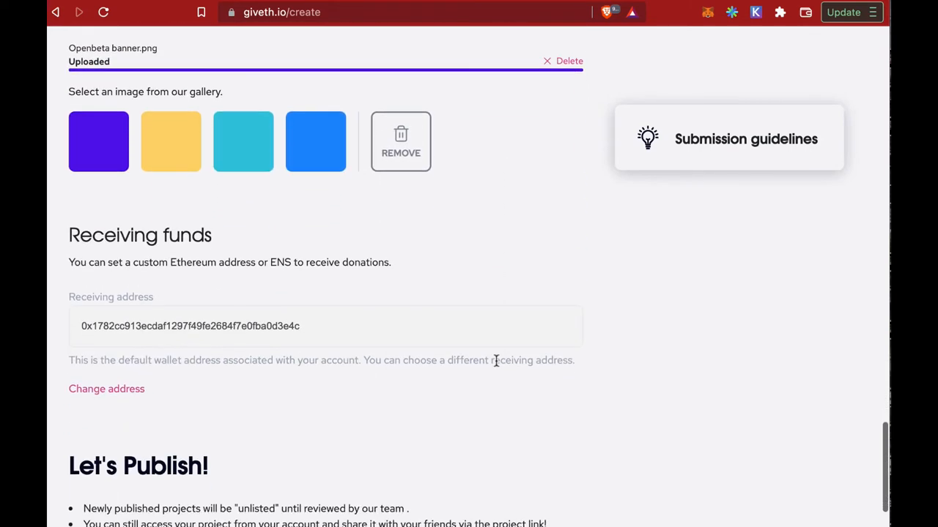
pyautogui.scroll(-3)
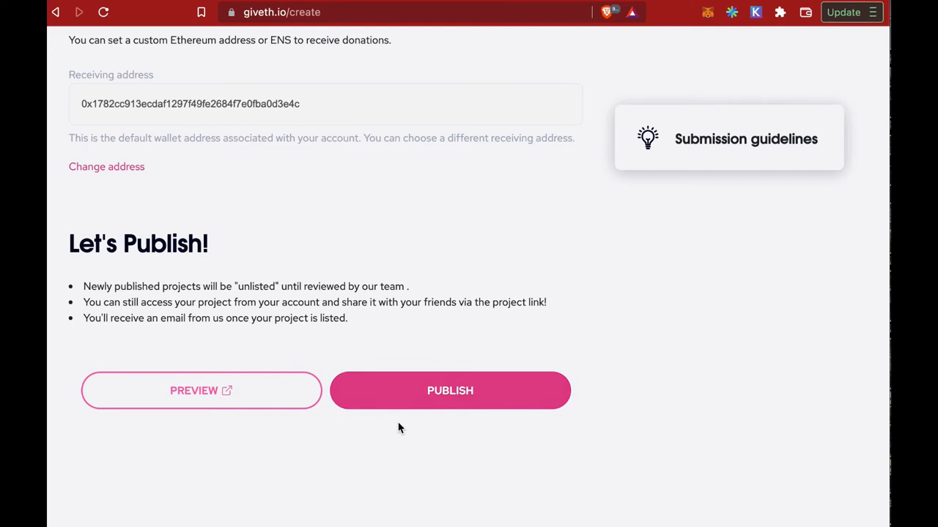
pyautogui.moveTo(119, 166)
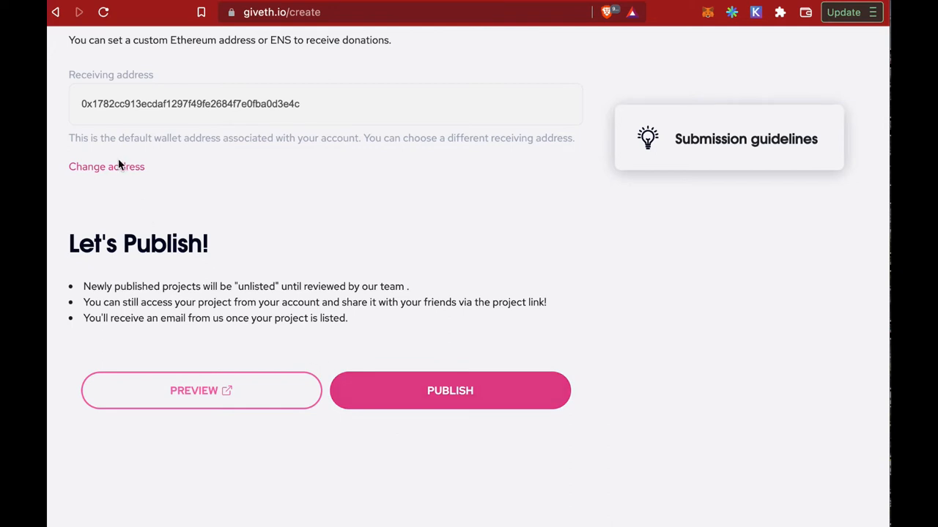
pyautogui.click(106, 166)
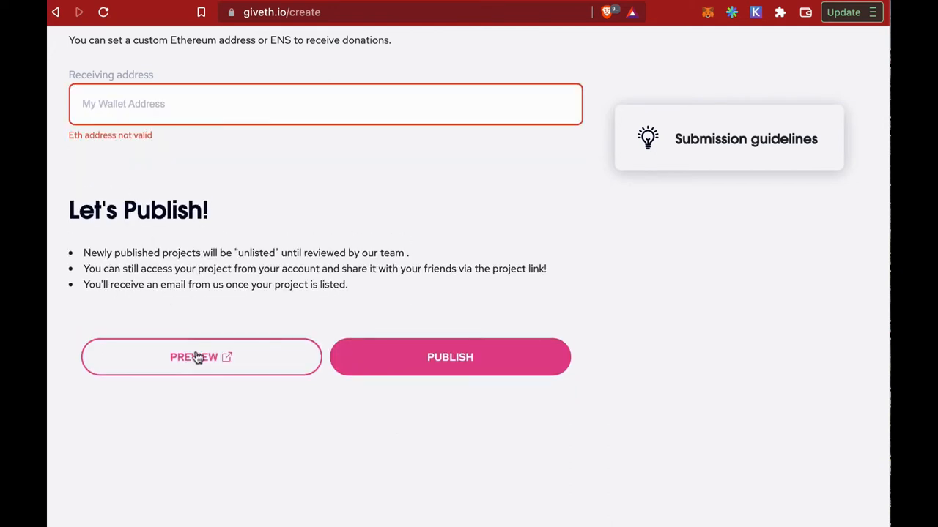
# Turn off the shared-address option so Mainnet and Gnosis Chain get separate receiving addresses
pyautogui.scroll(3)
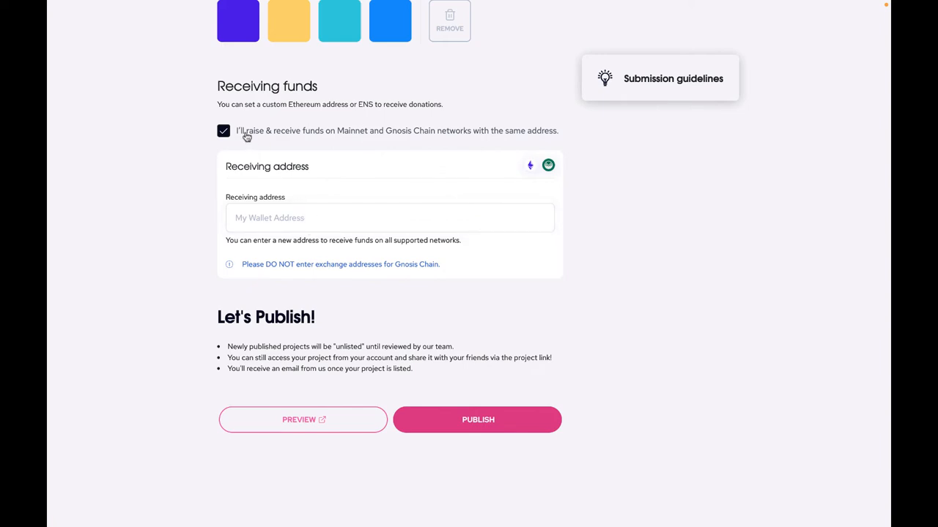
pyautogui.moveTo(312, 141)
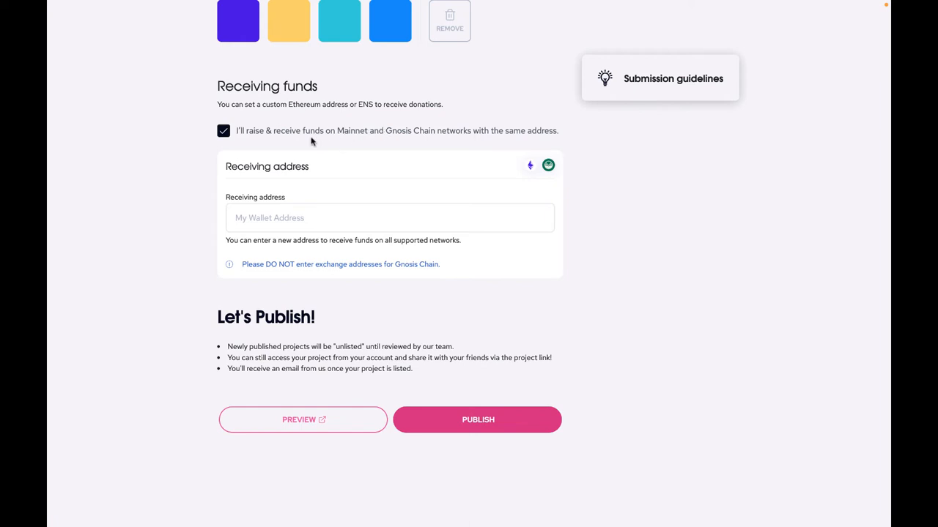
pyautogui.click(224, 130)
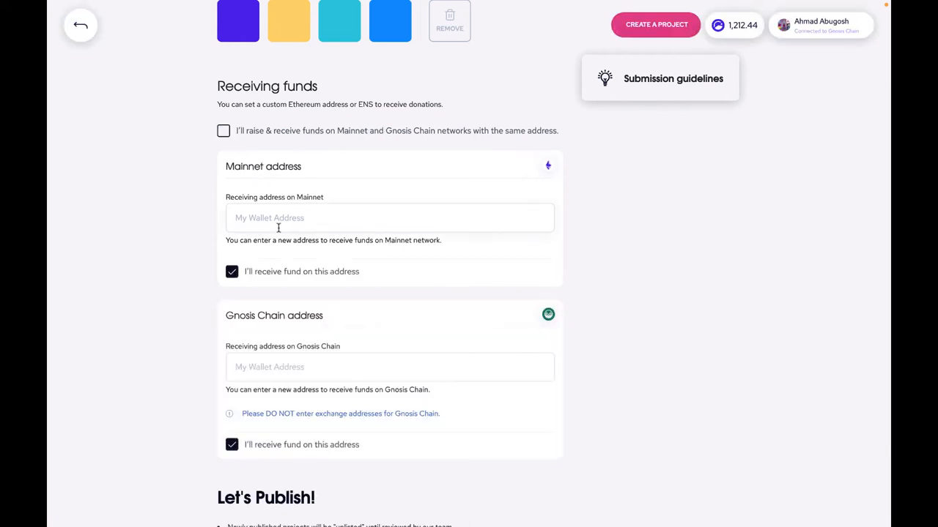
pyautogui.scroll(-3)
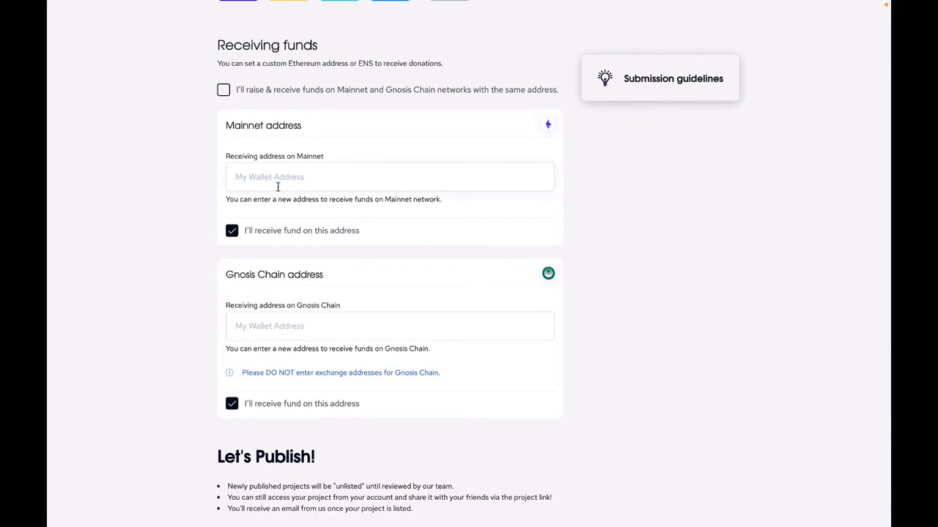
pyautogui.moveTo(285, 214)
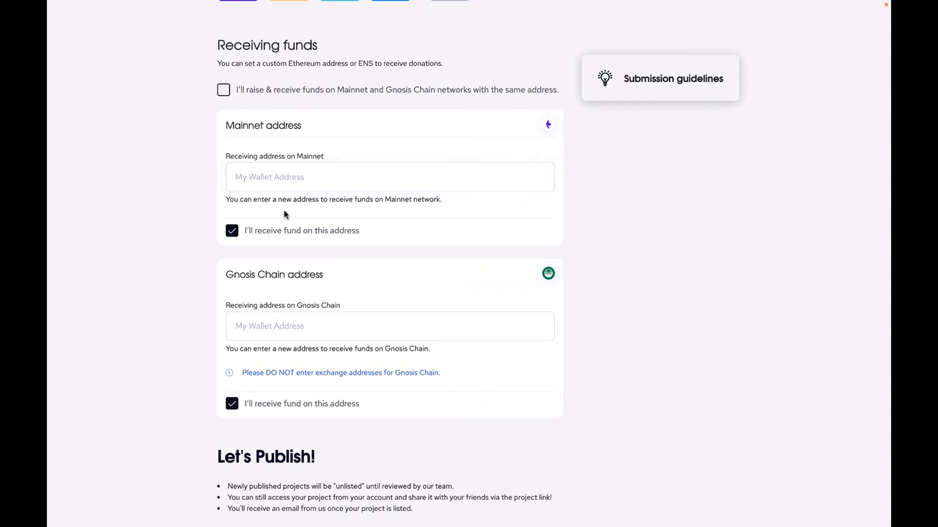
pyautogui.moveTo(331, 59)
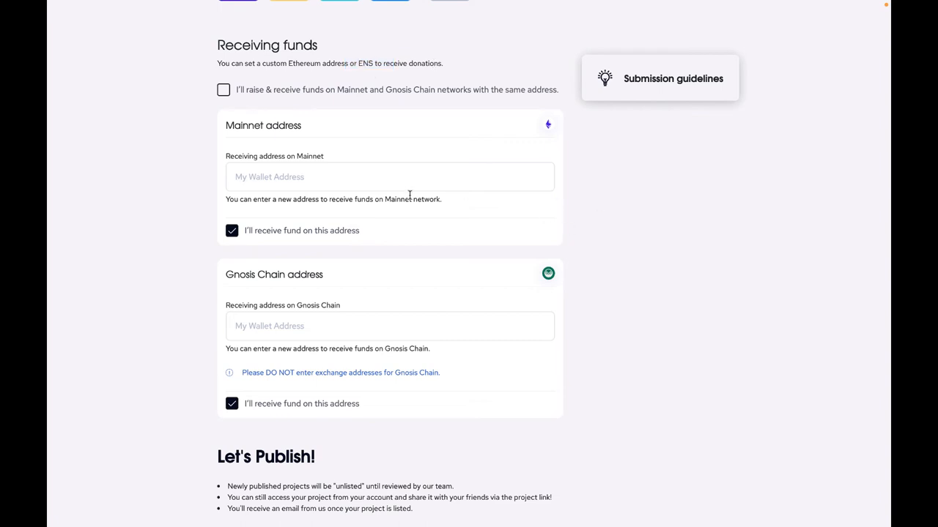
pyautogui.moveTo(439, 230)
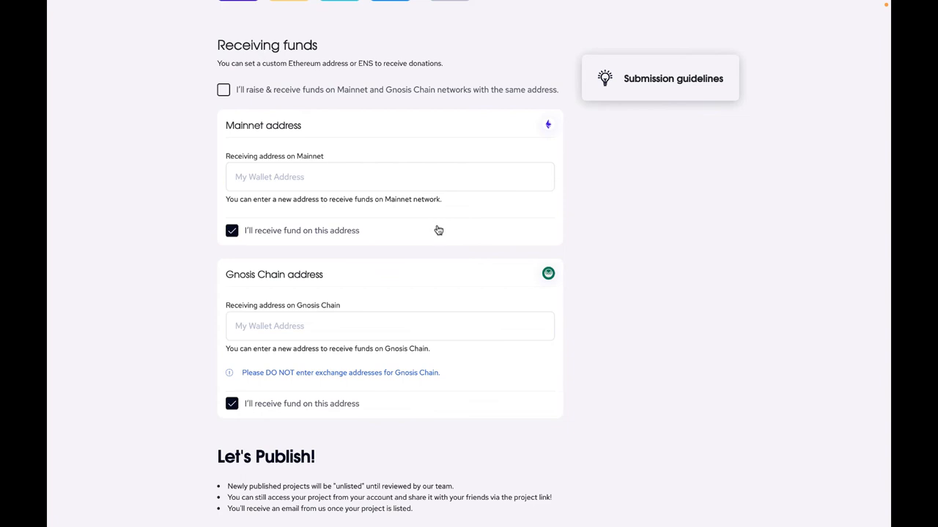
pyautogui.click(389, 326)
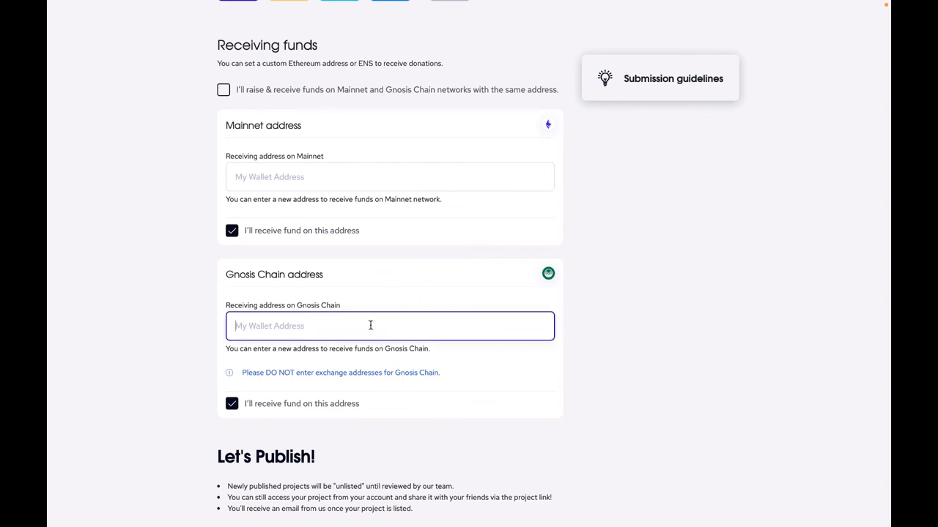
pyautogui.moveTo(388, 332)
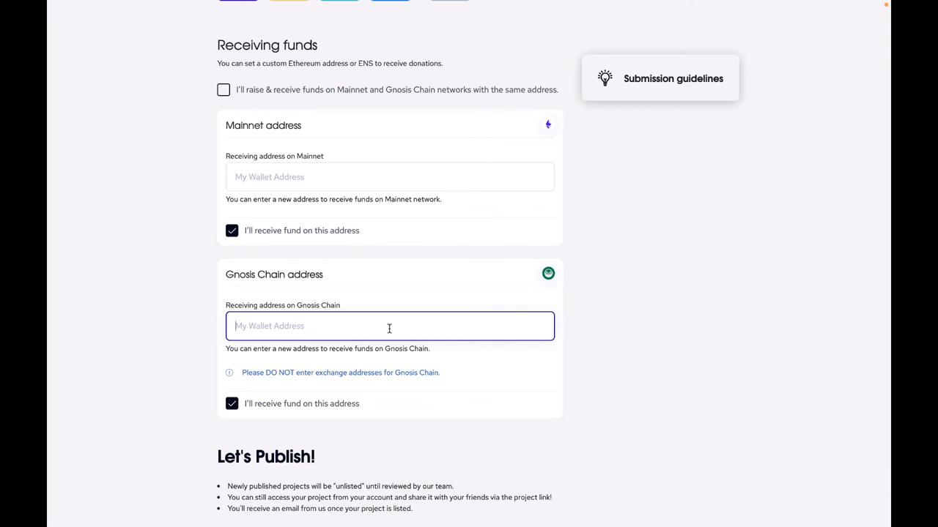
pyautogui.scroll(-3)
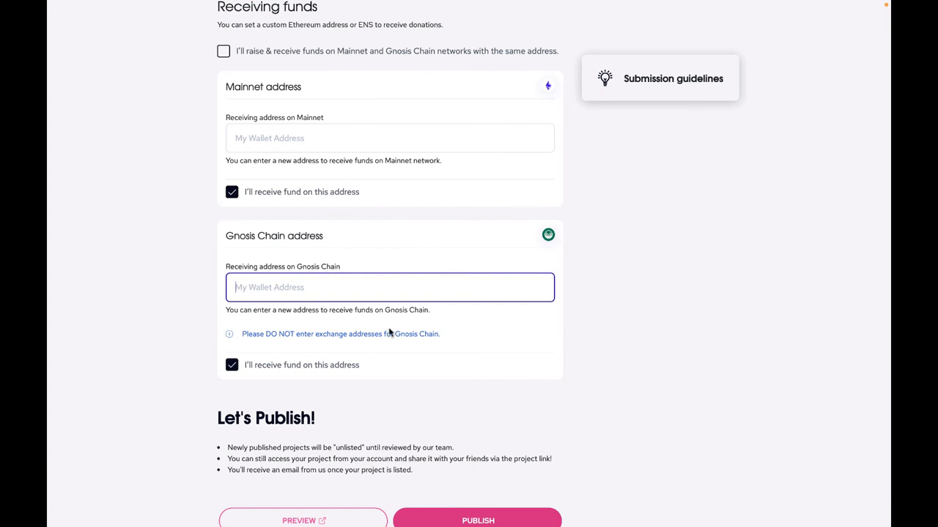
pyautogui.scroll(-3)
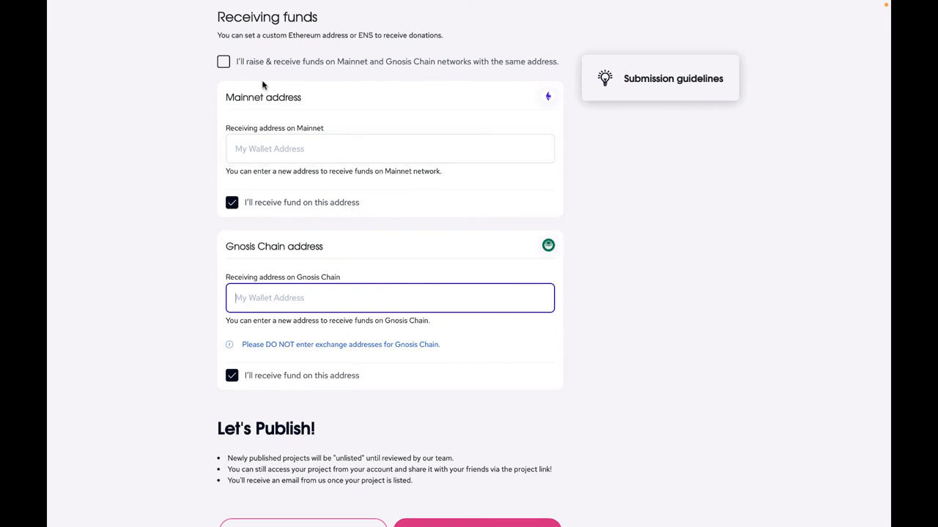
# Re-enable the same-address checkbox for a single Mainnet and Gnosis Chain receiving field
pyautogui.click(224, 61)
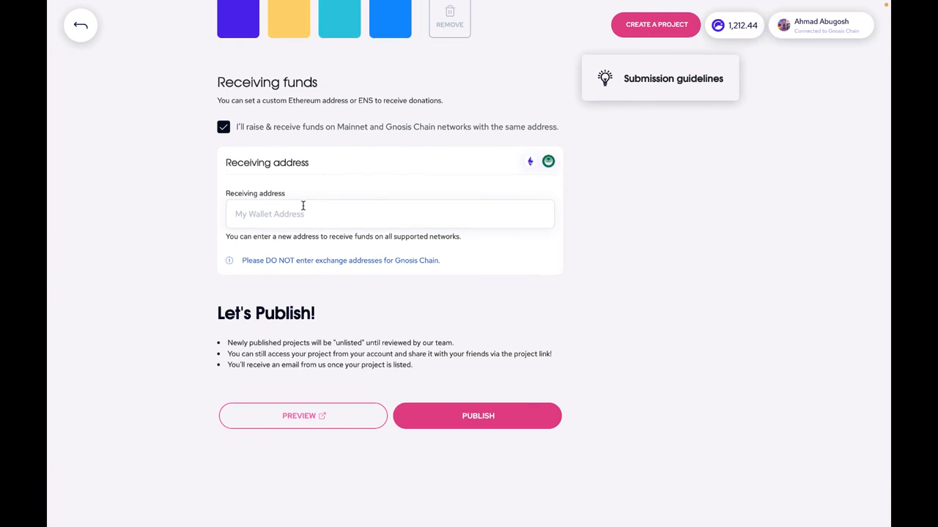
pyautogui.moveTo(441, 255)
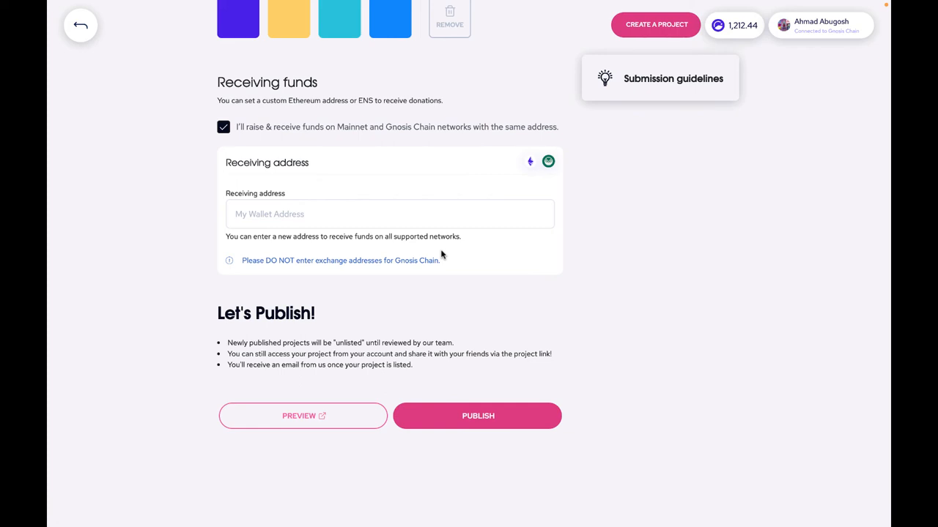
pyautogui.moveTo(410, 196)
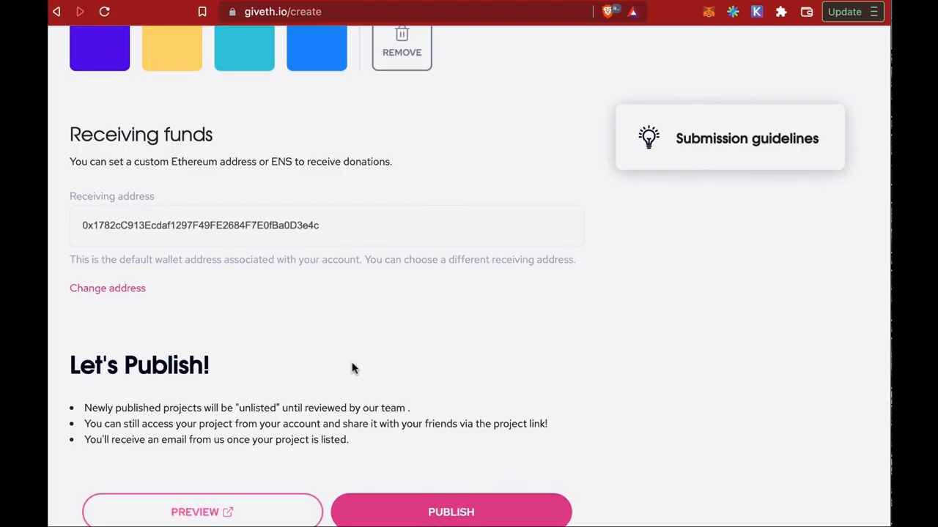
# Publish the OpenBeta project and view the High five awaiting-review confirmation
pyautogui.scroll(-3)
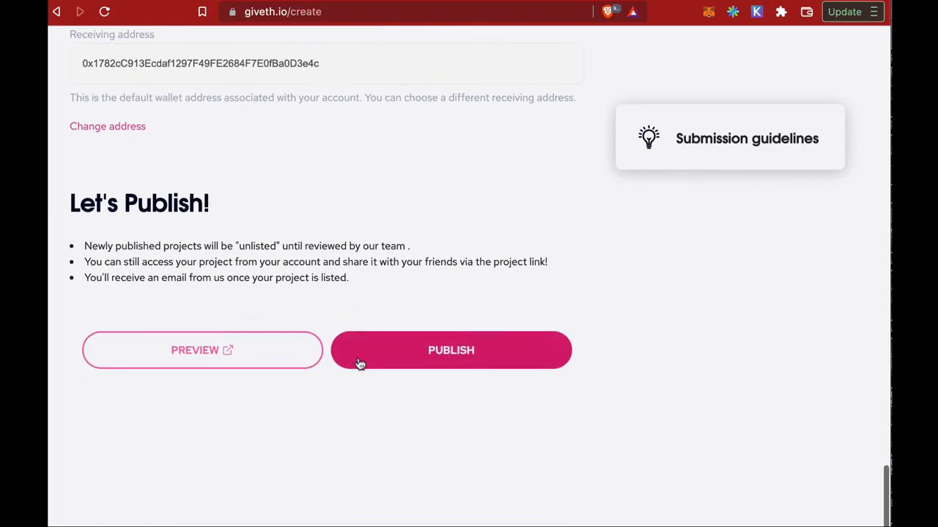
pyautogui.click(450, 350)
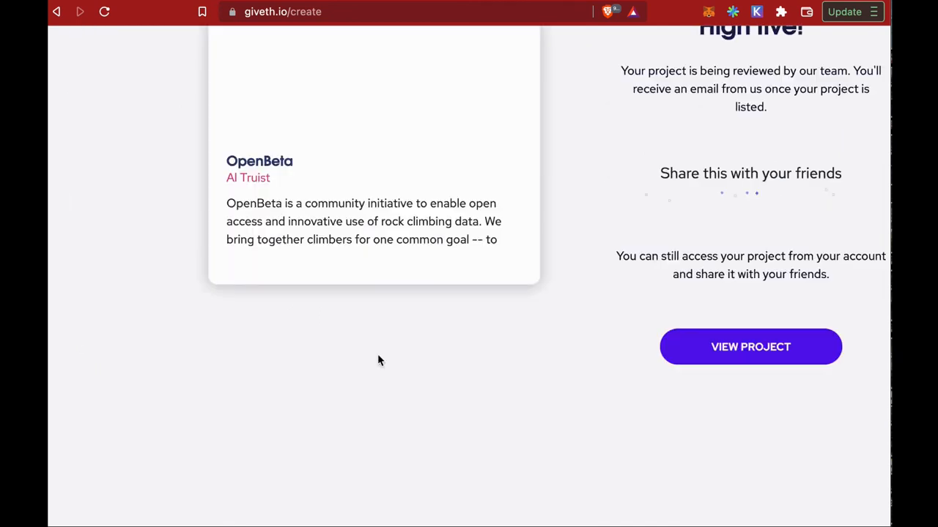
pyautogui.scroll(3)
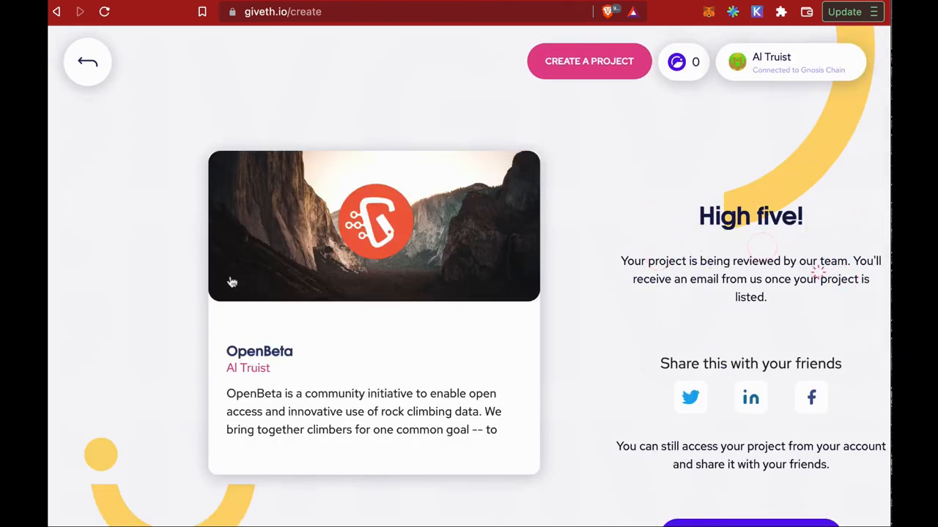
pyautogui.moveTo(677, 500)
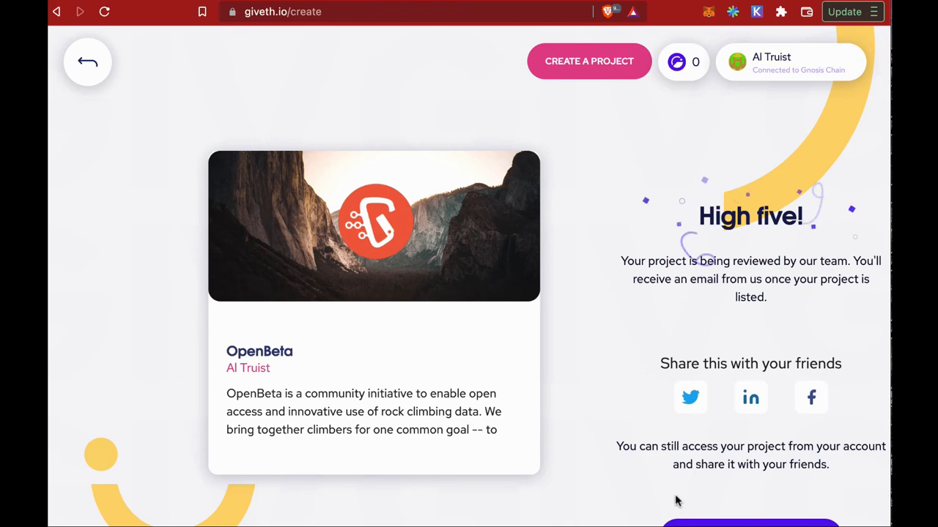